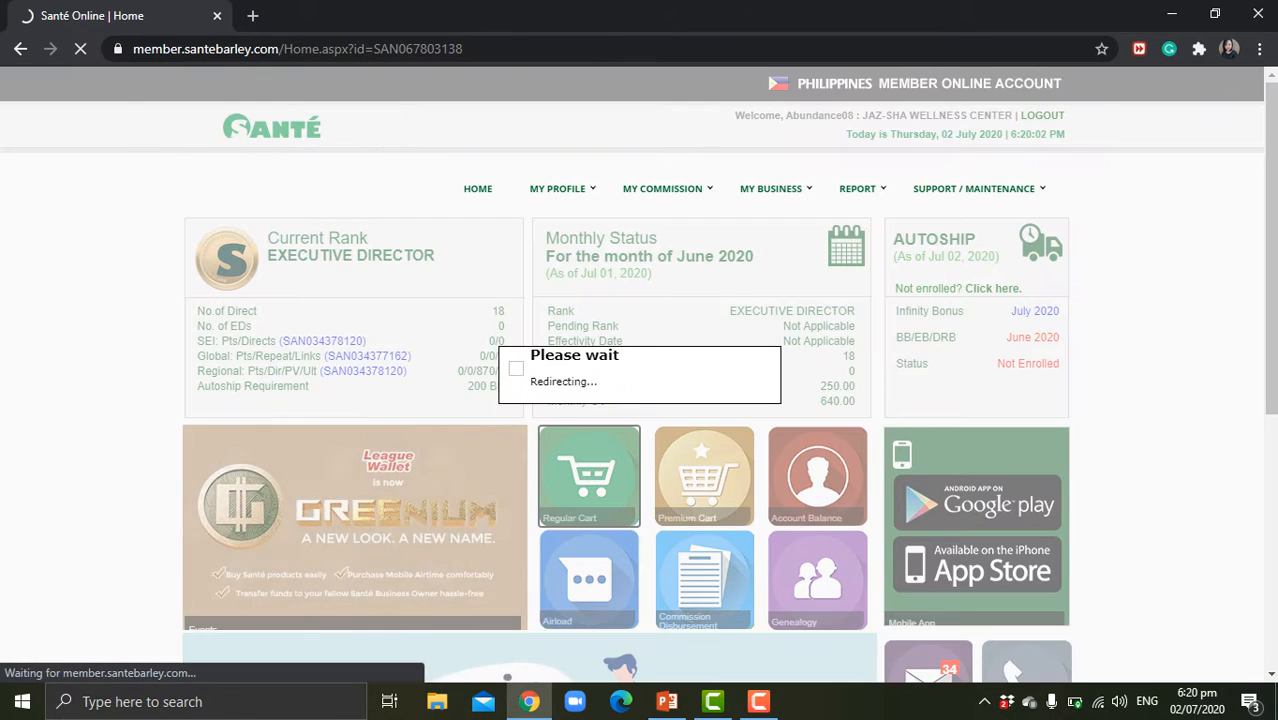
Go to the Regular Cart ordering page and scroll to the Santé Pure Barley Juice listing
click(588, 475)
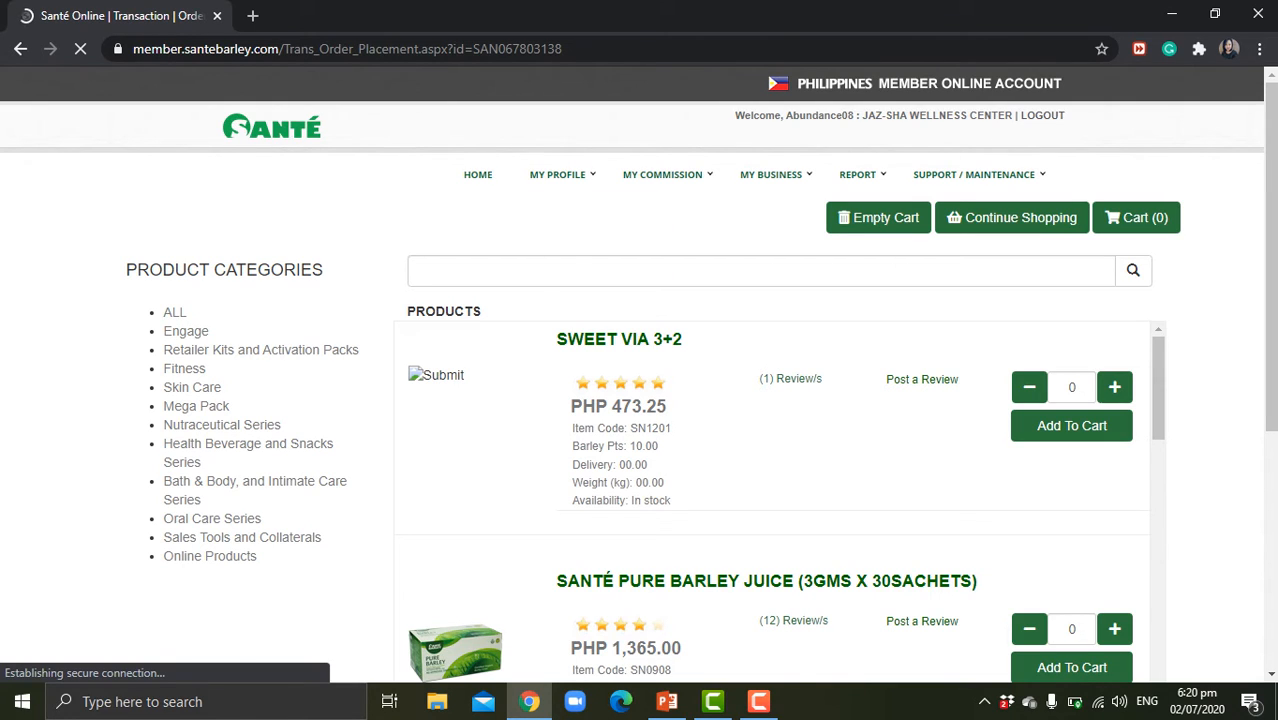
click(184, 368)
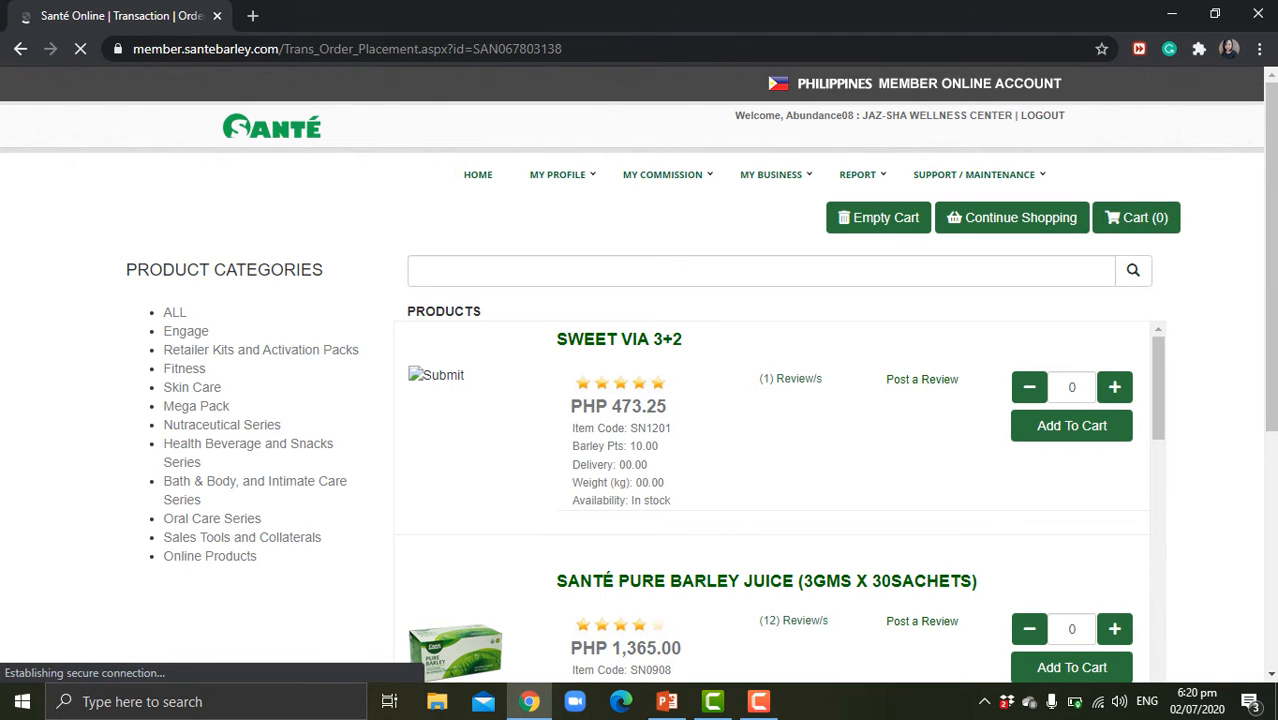
scroll(down, 3)
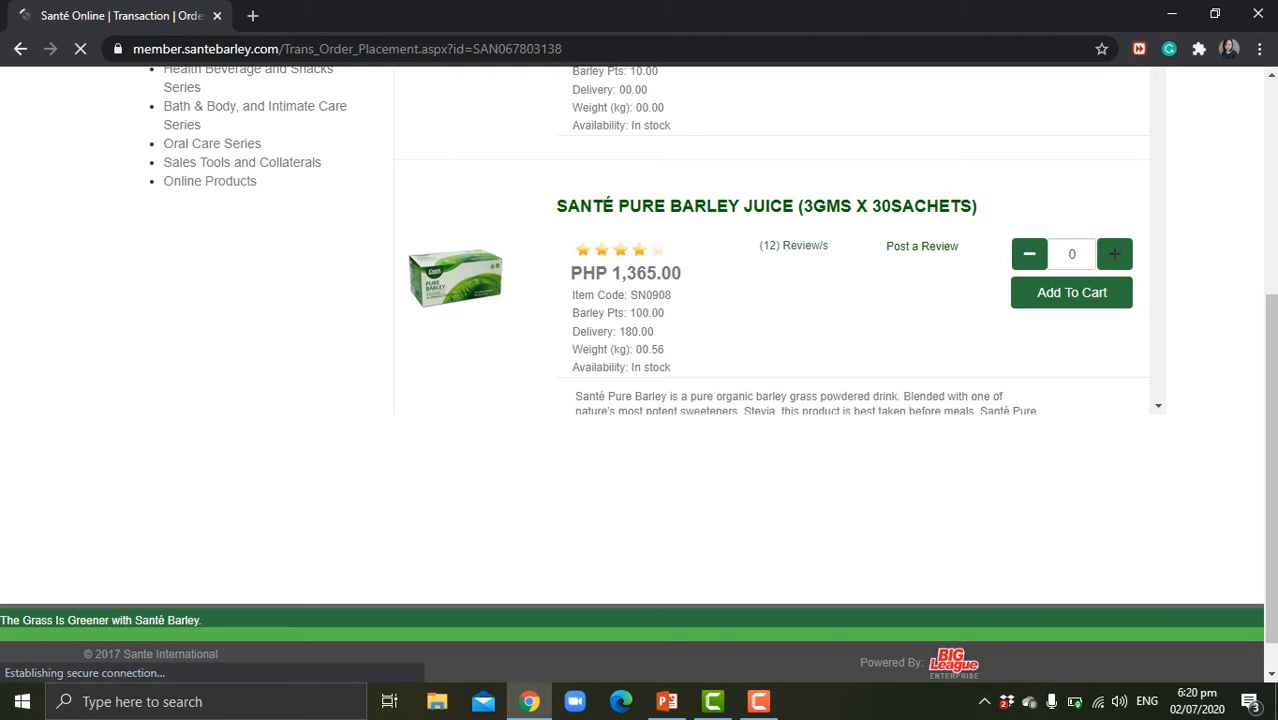
Add one box of Santé Pure Barley Juice to the cart
click(1071, 292)
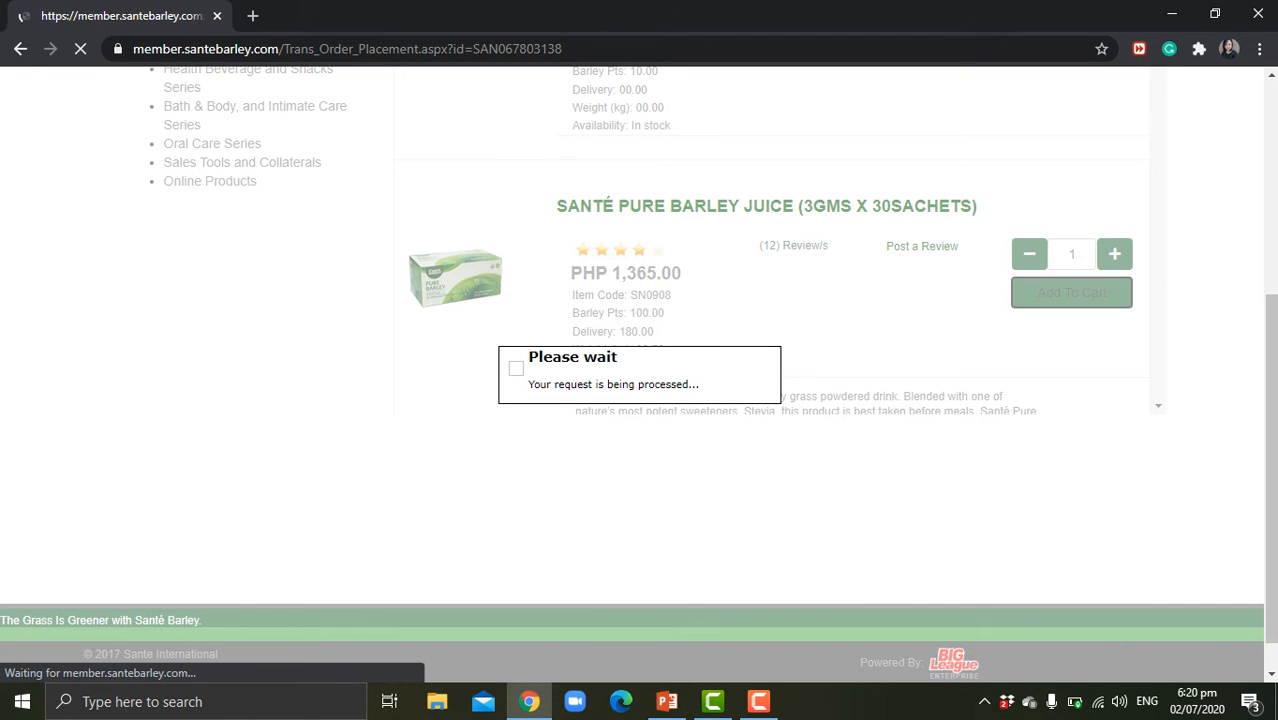
click(1071, 292)
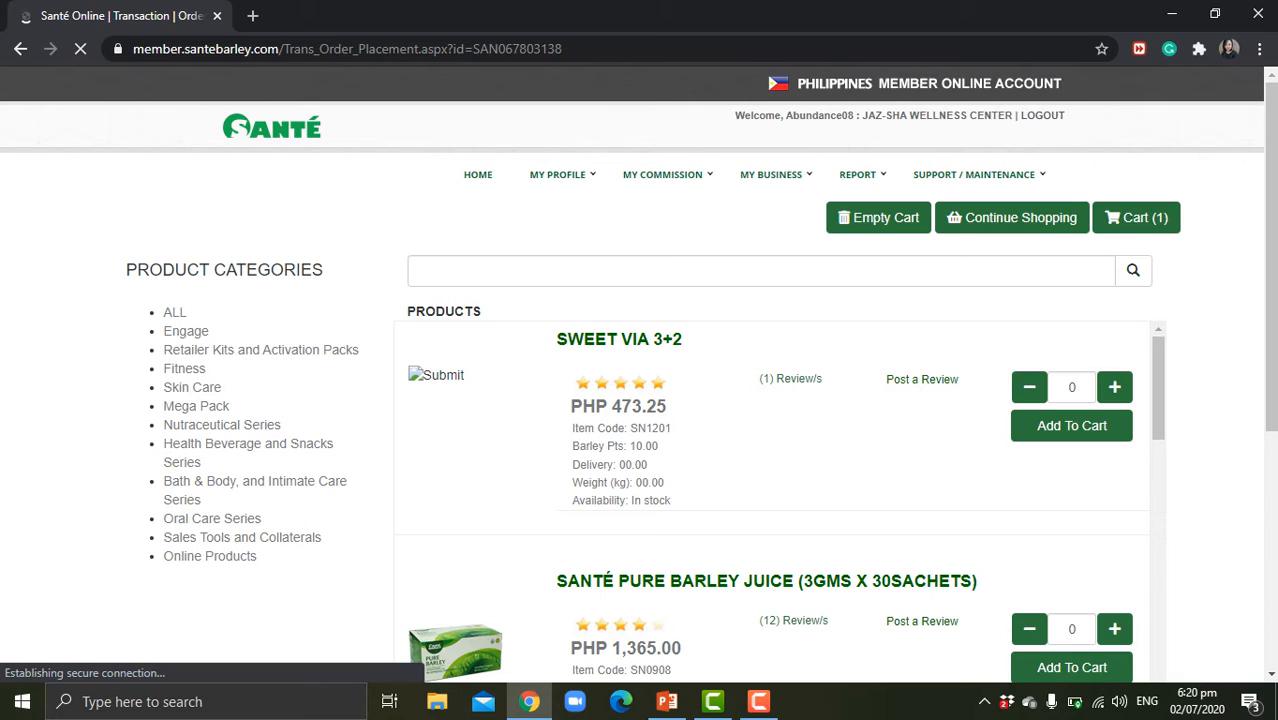
mouse_move(1133, 270)
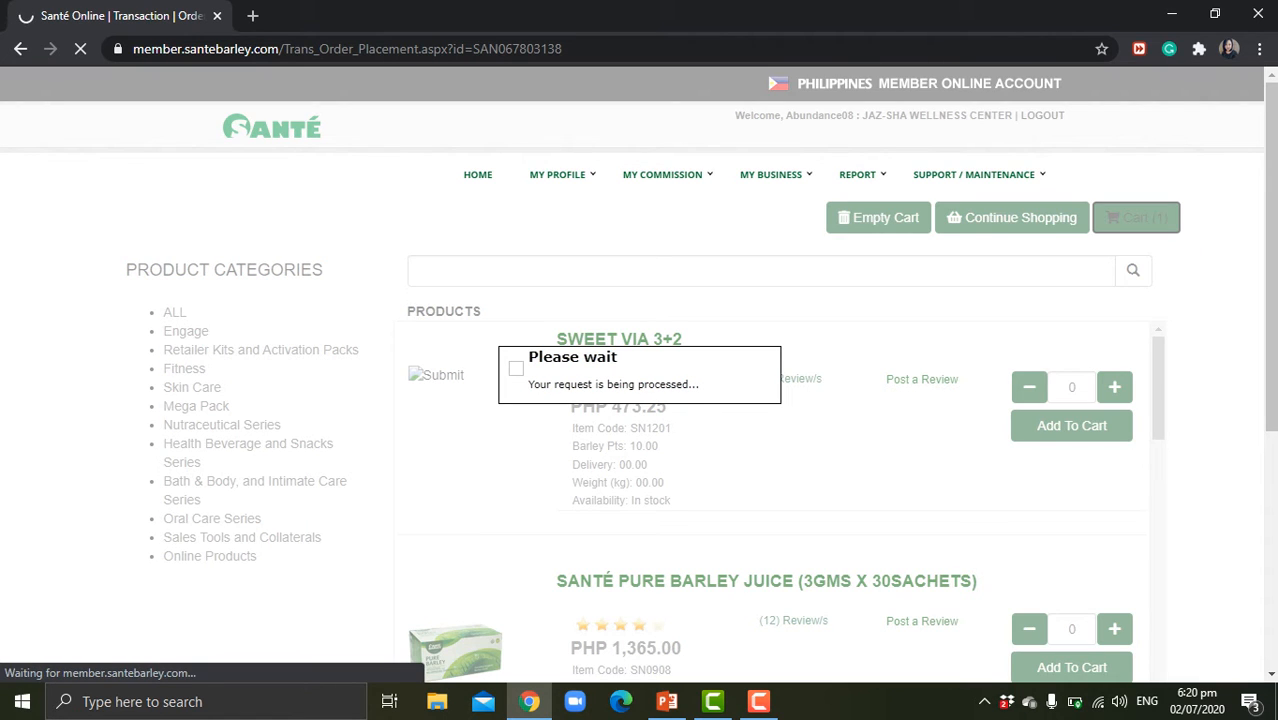
Update the cart showing one barley juice at PHP 1,365.00 and proceed to checkout
click(1135, 217)
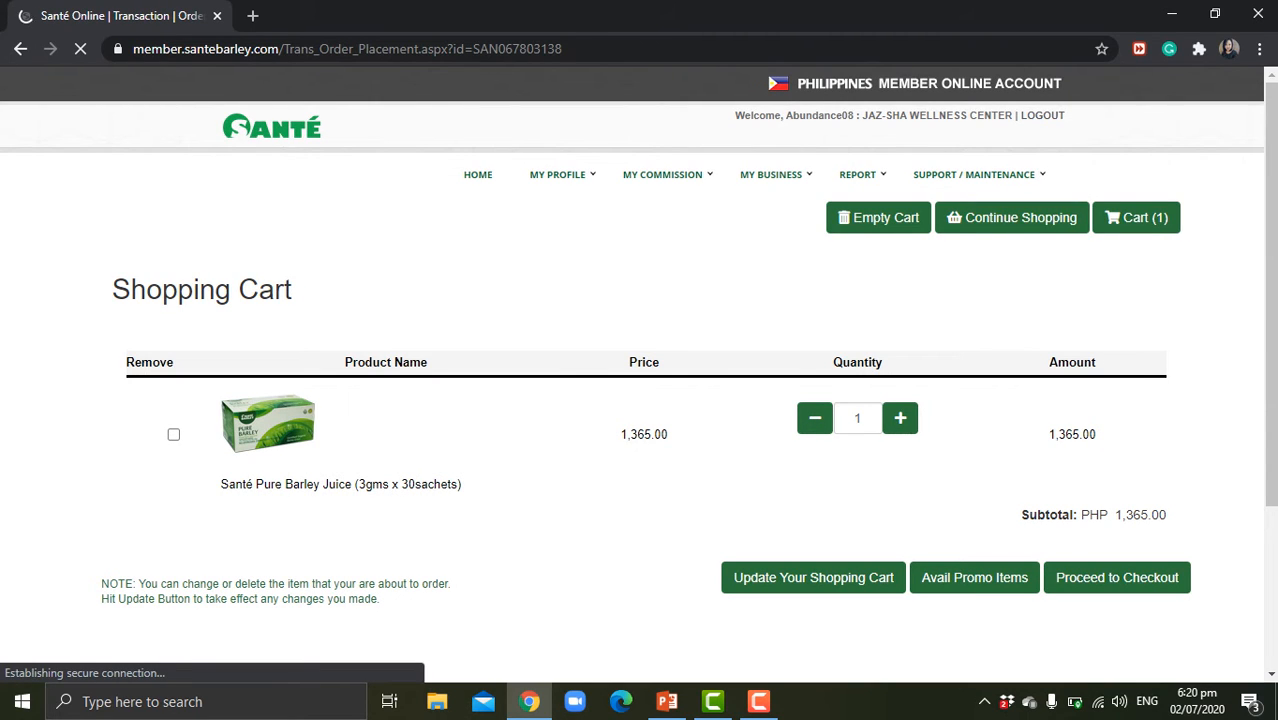
scroll(down, 3)
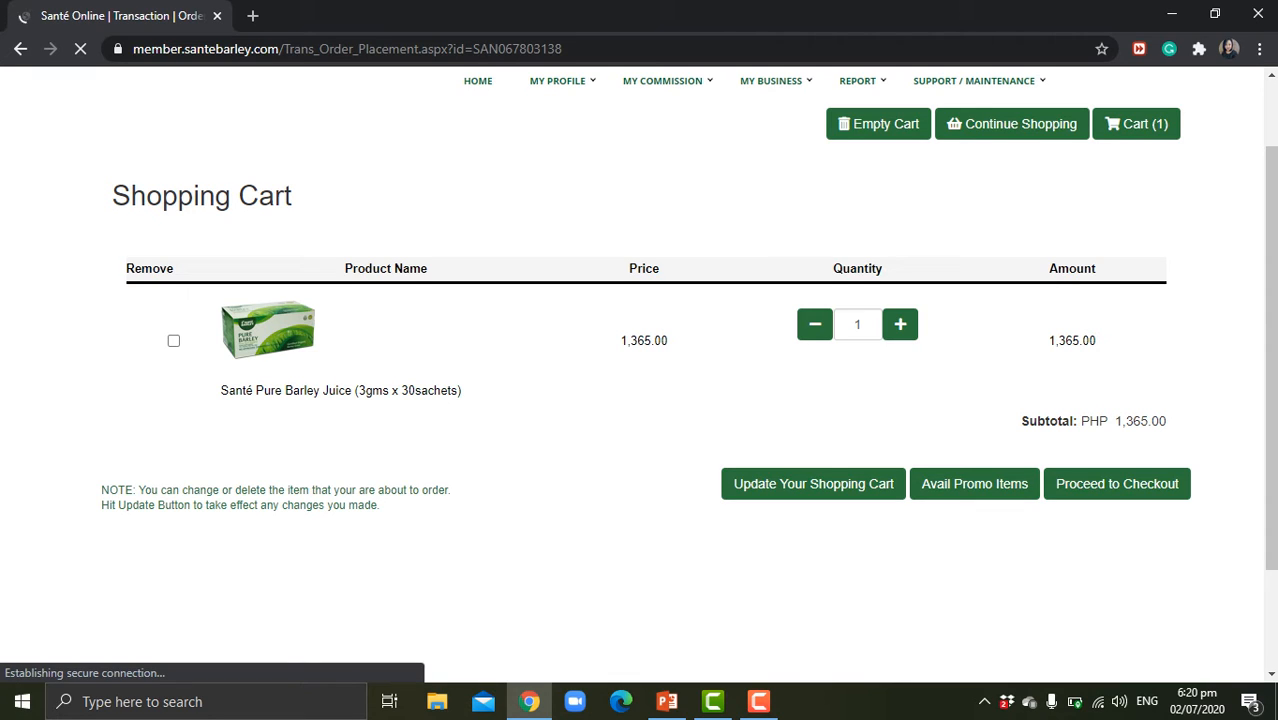
click(813, 483)
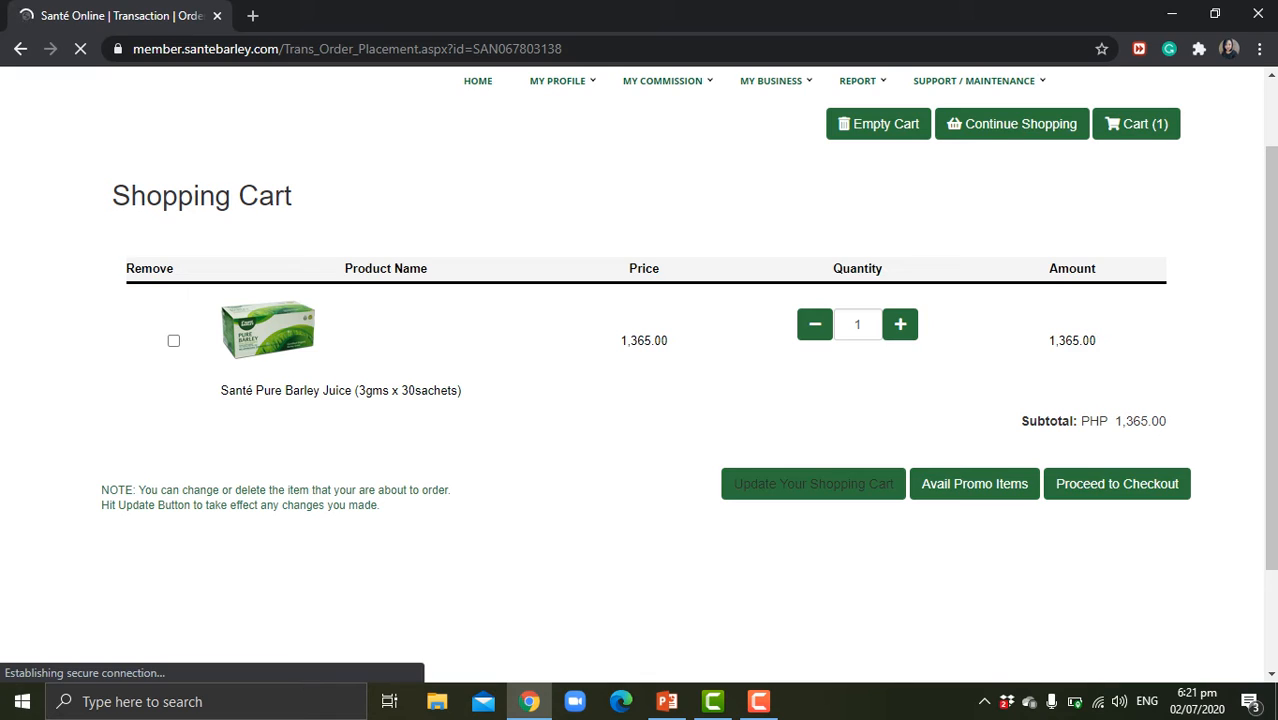
click(813, 483)
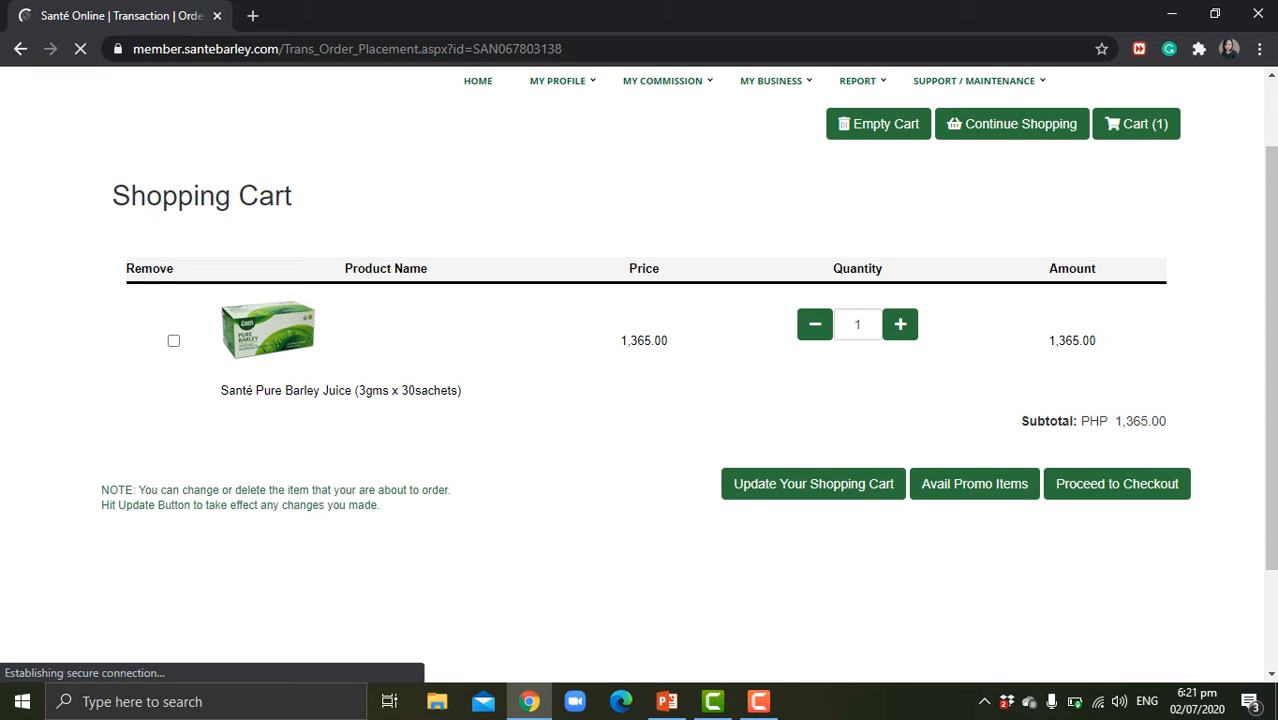
click(1117, 483)
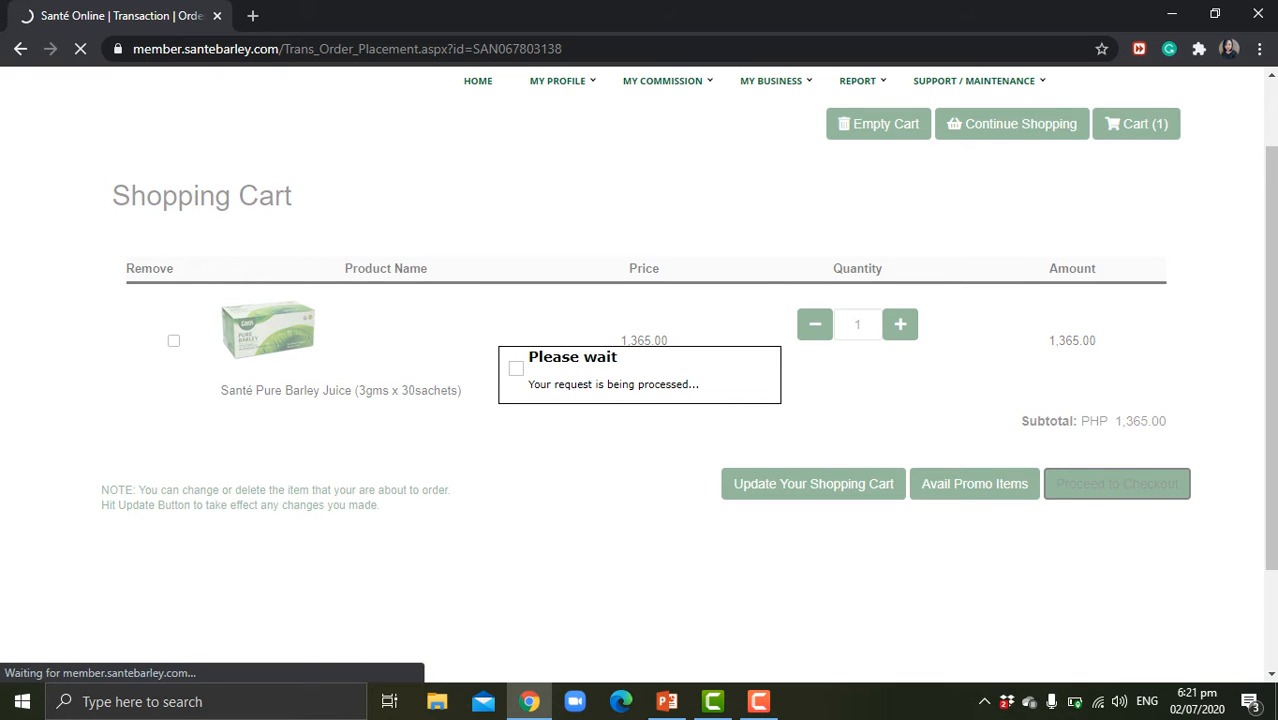
Load the Review and Submit Your Order page and scroll to Delivery Option and Payment Method
click(1116, 483)
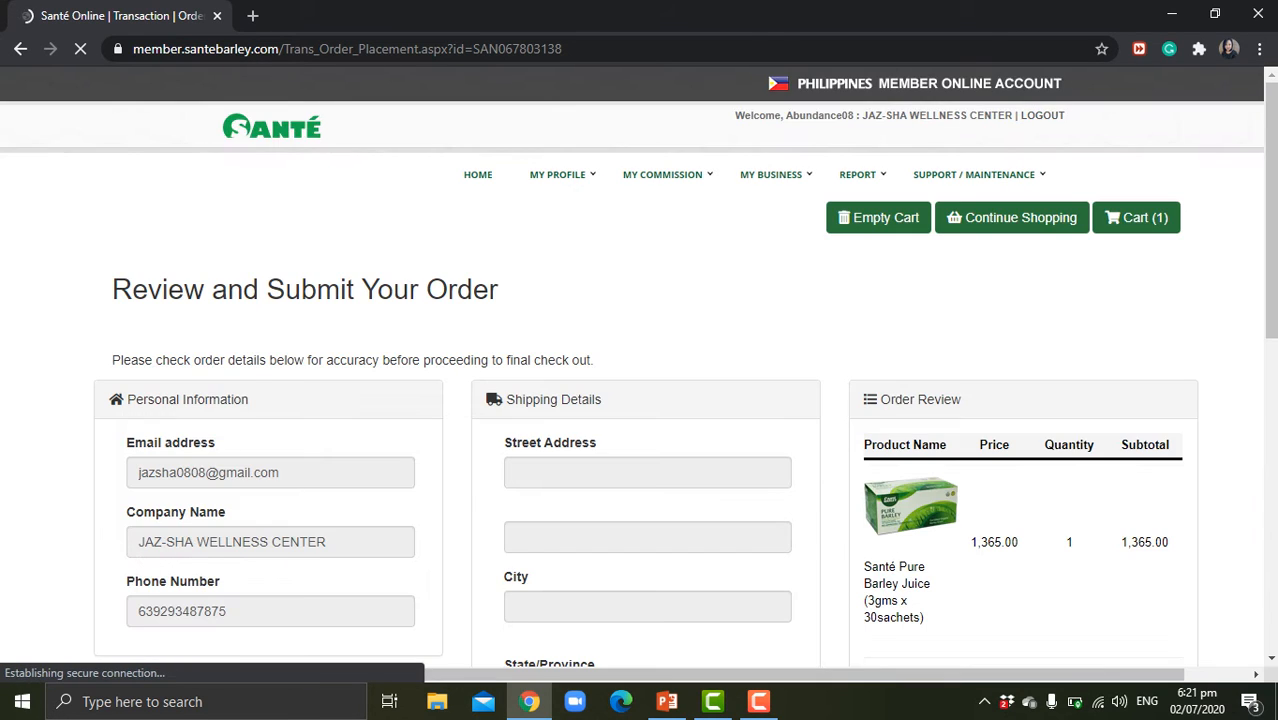
scroll(down, 3)
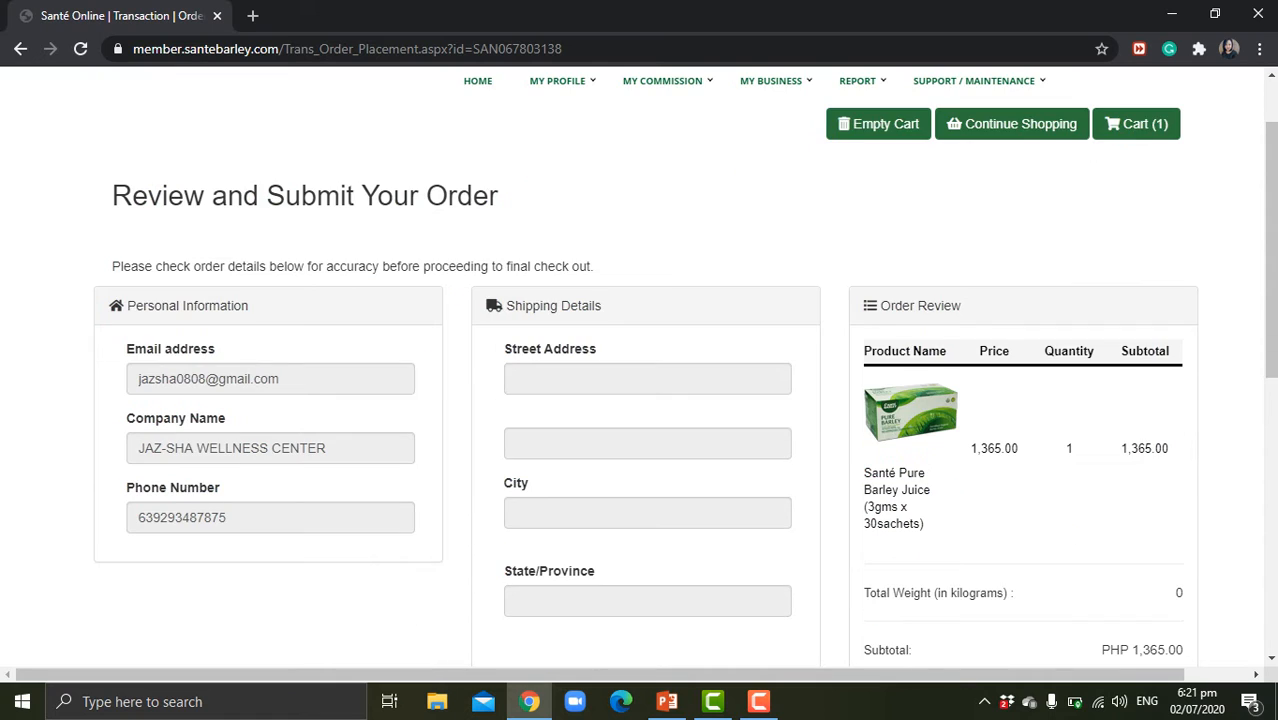
scroll(down, 3)
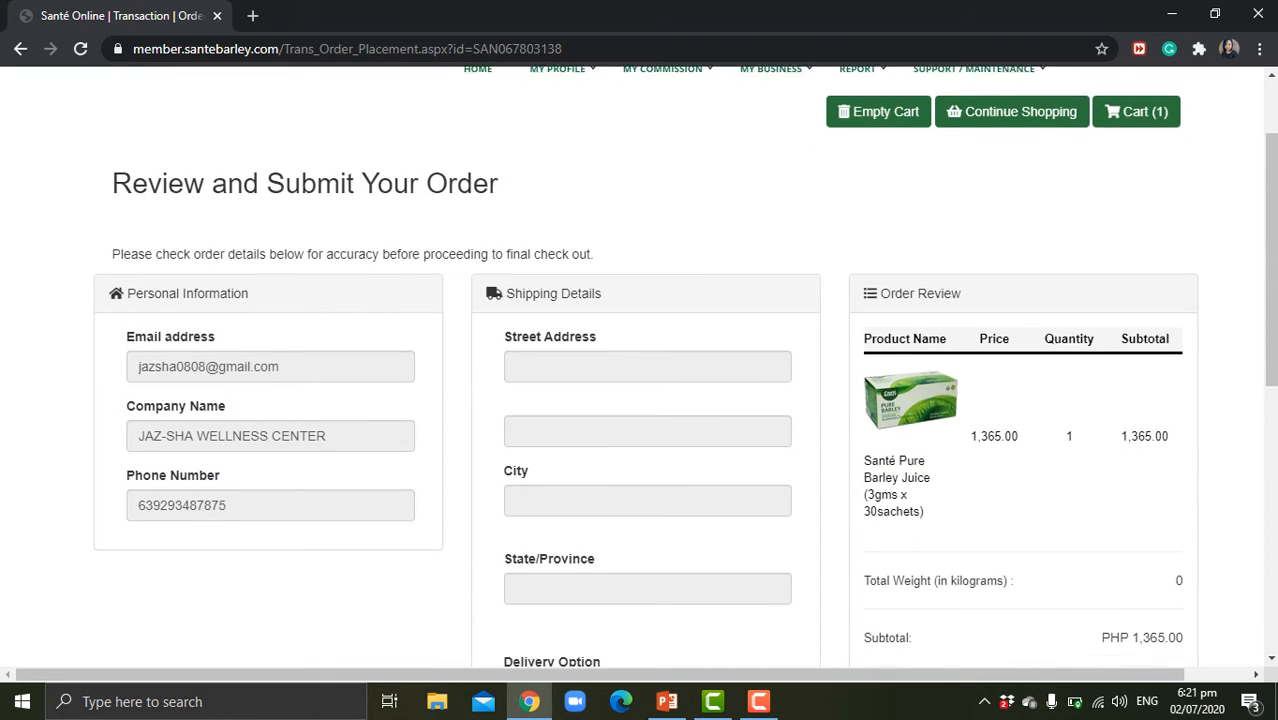
scroll(down, 3)
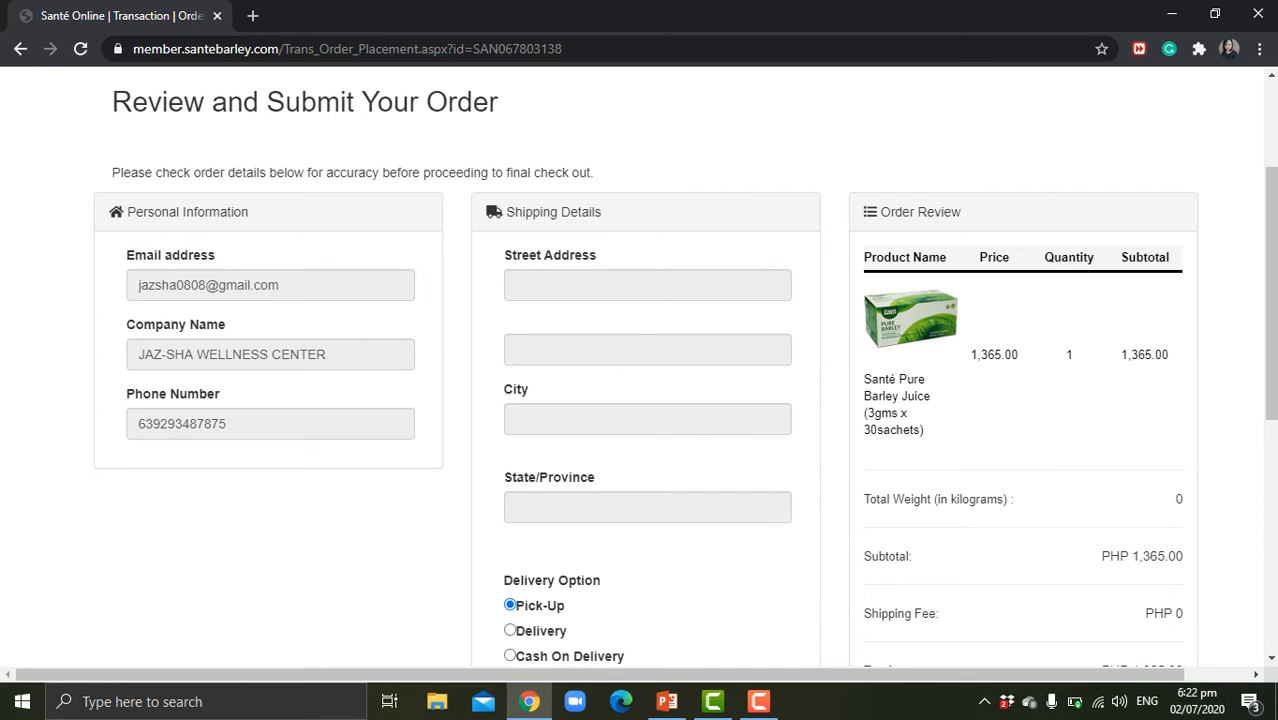
scroll(down, 3)
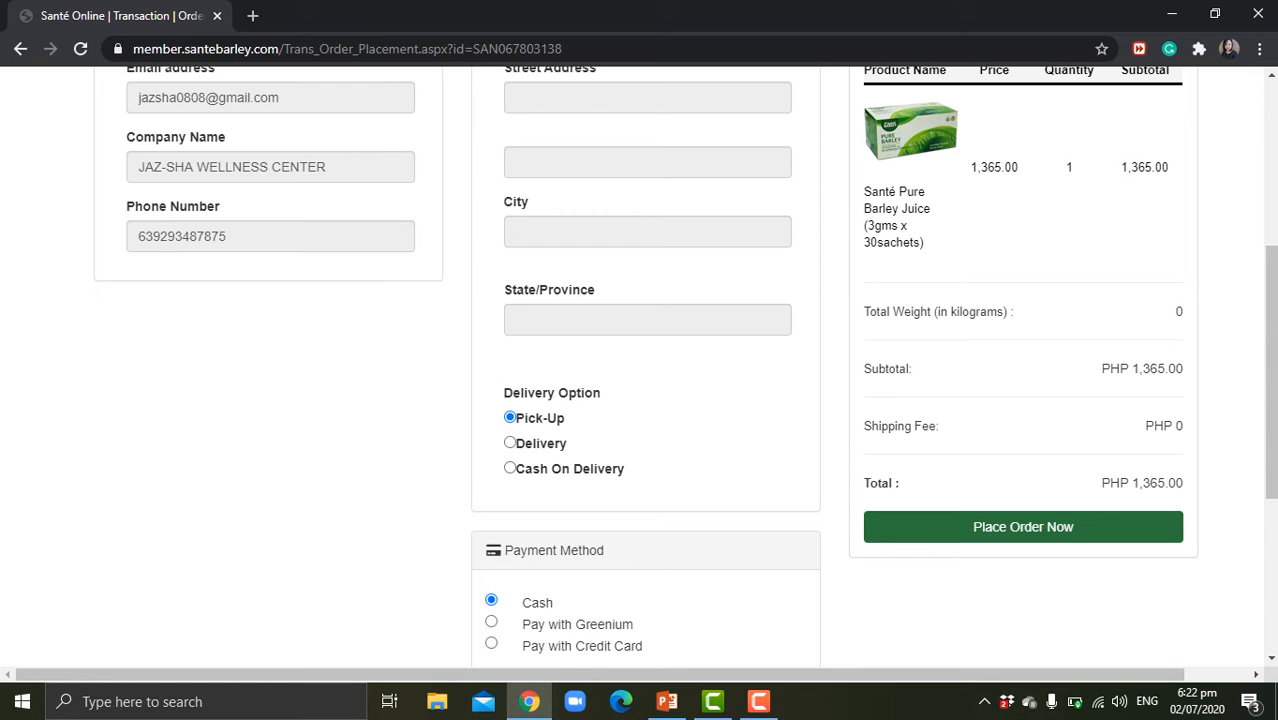
Choose Delivery and use the registered address, raising the total to PHP 1,545.00
click(510, 442)
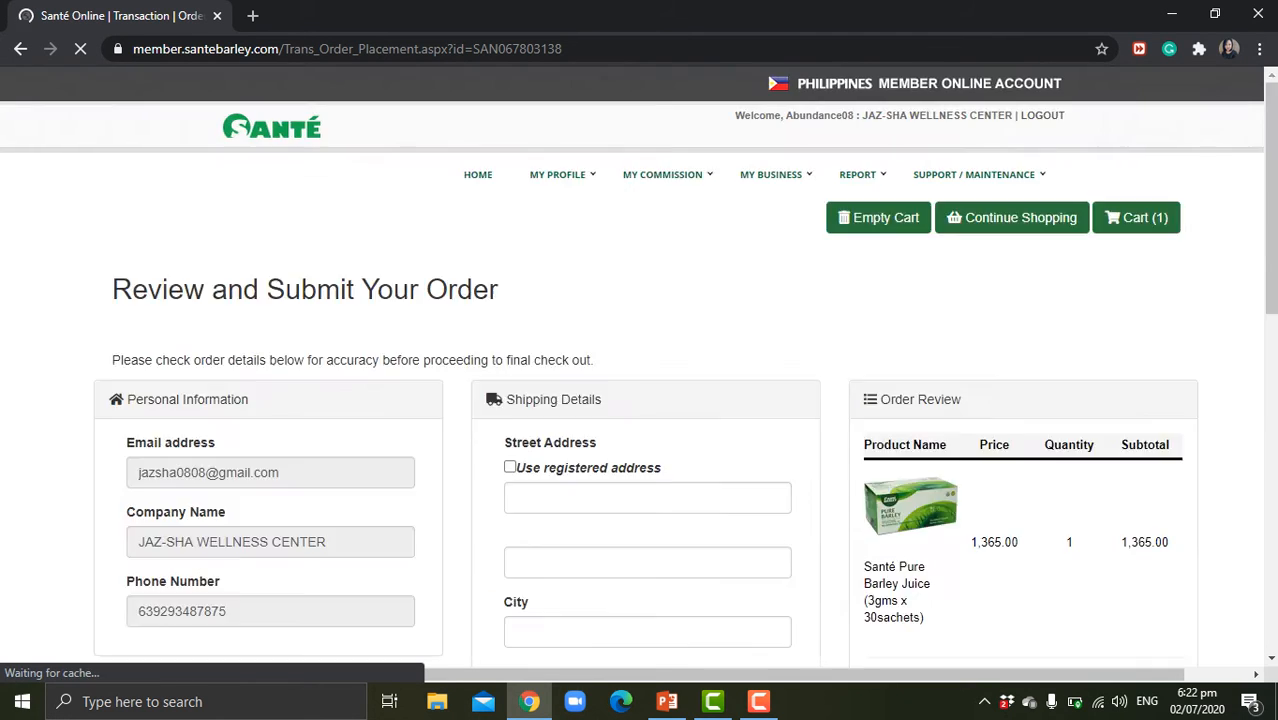
scroll(down, 3)
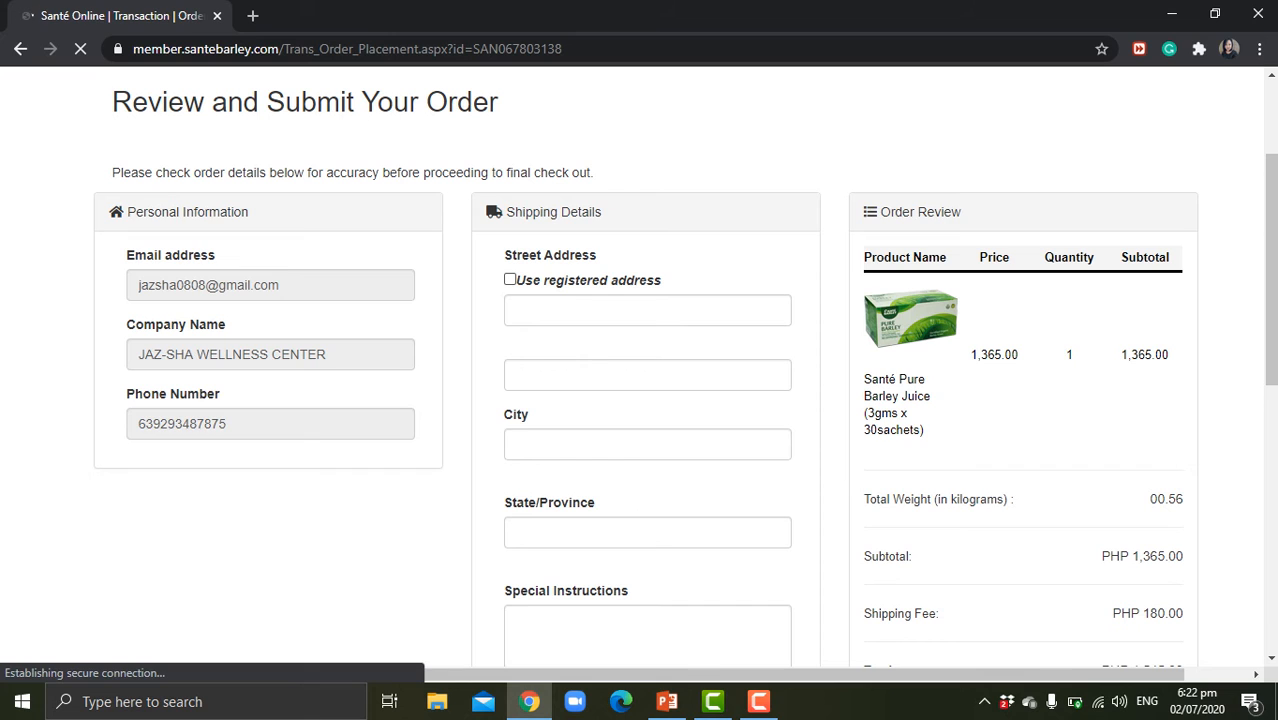
click(510, 280)
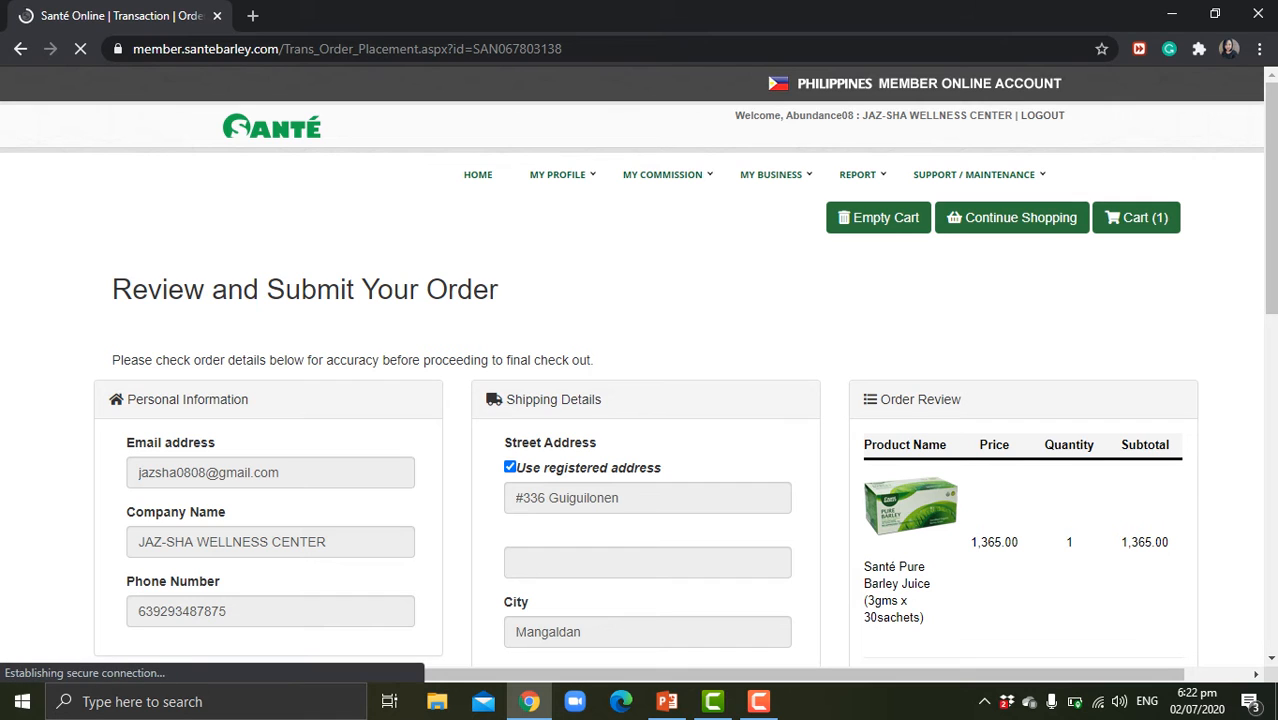
scroll(down, 3)
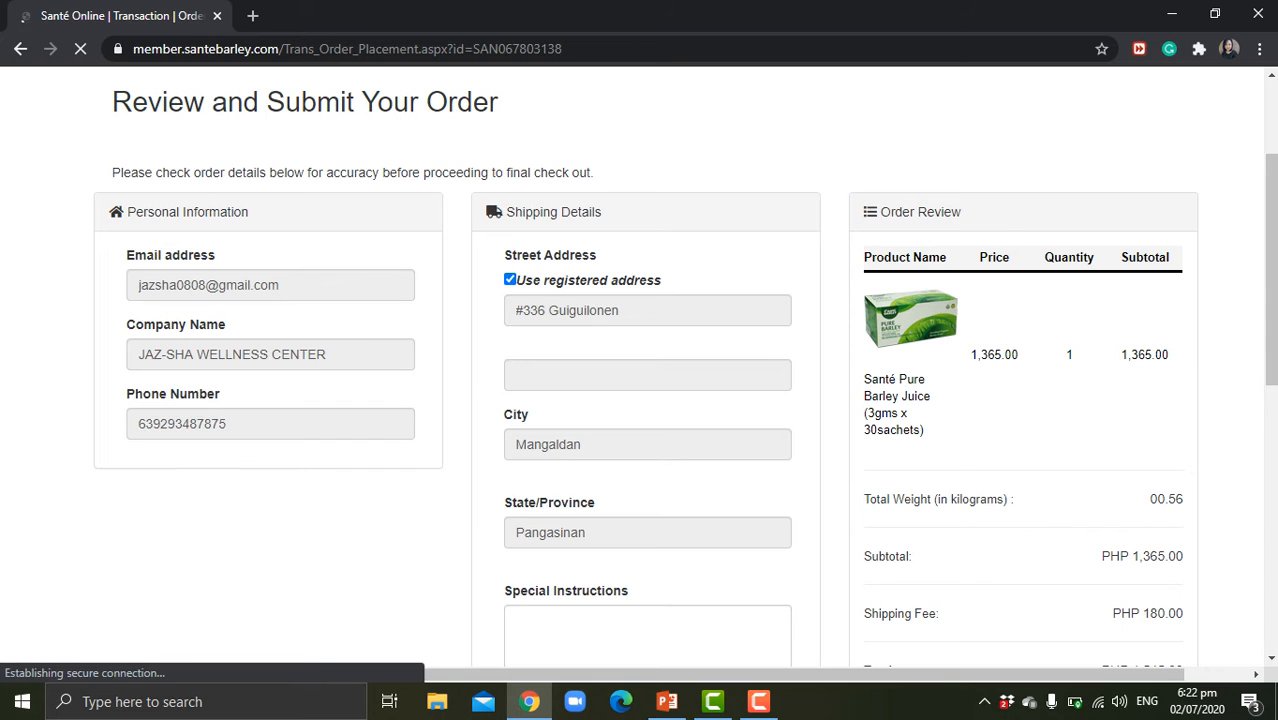
scroll(down, 3)
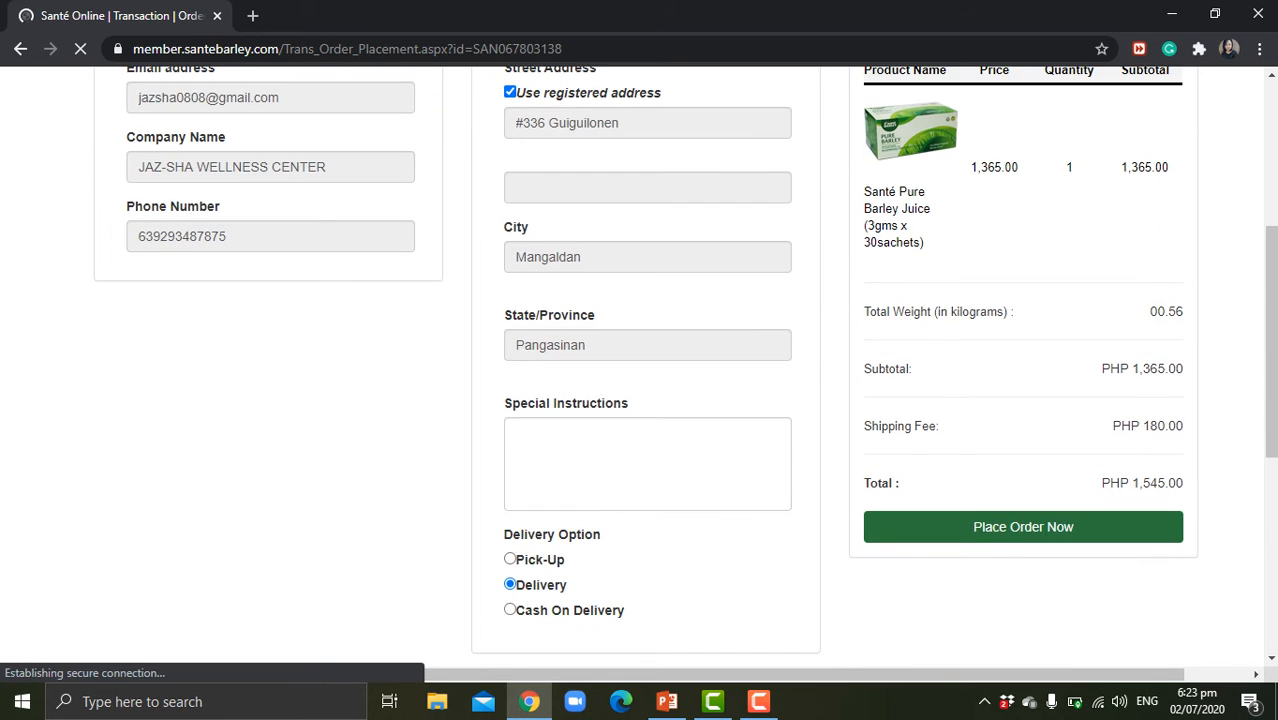
click(647, 463)
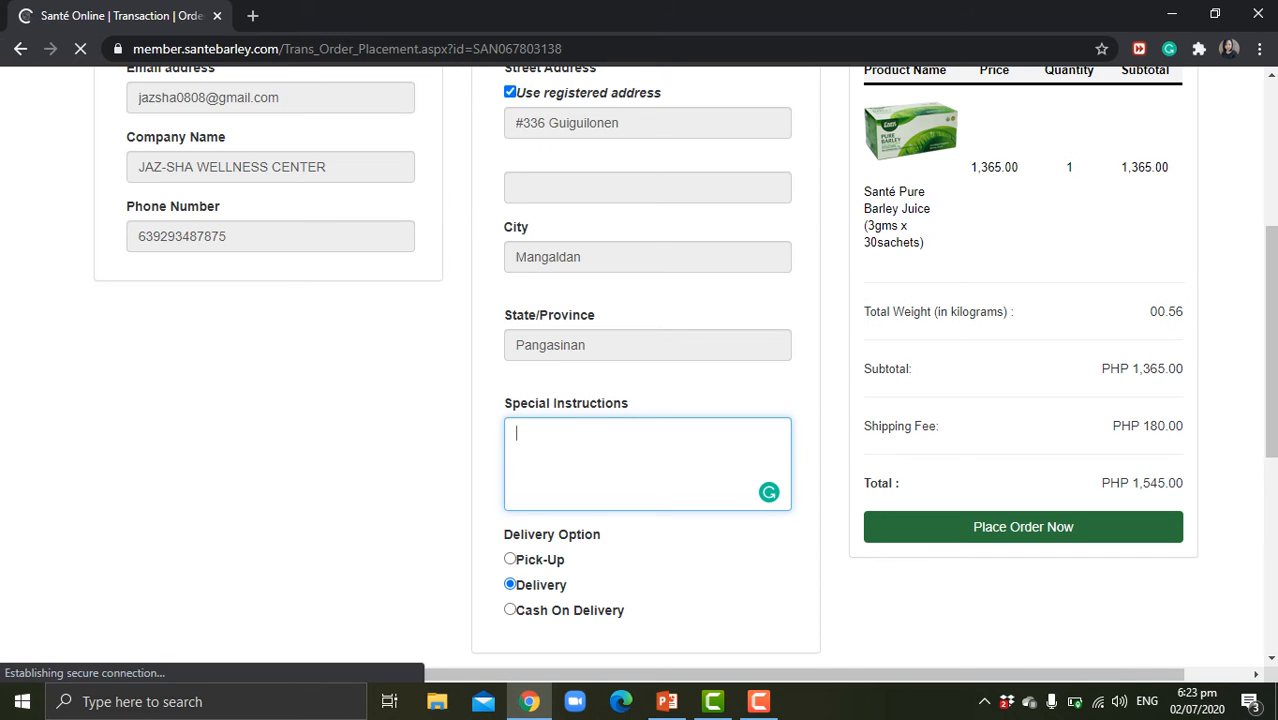
text(Call Sha Tra)
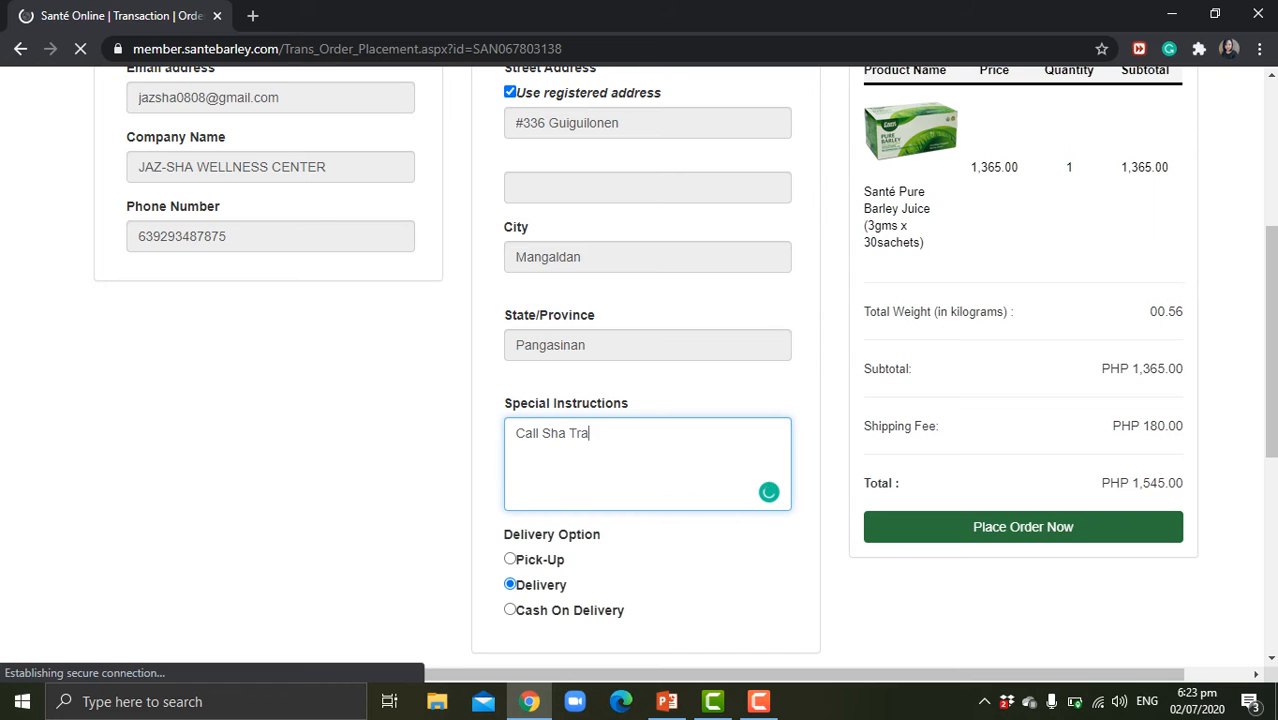
text(zona)
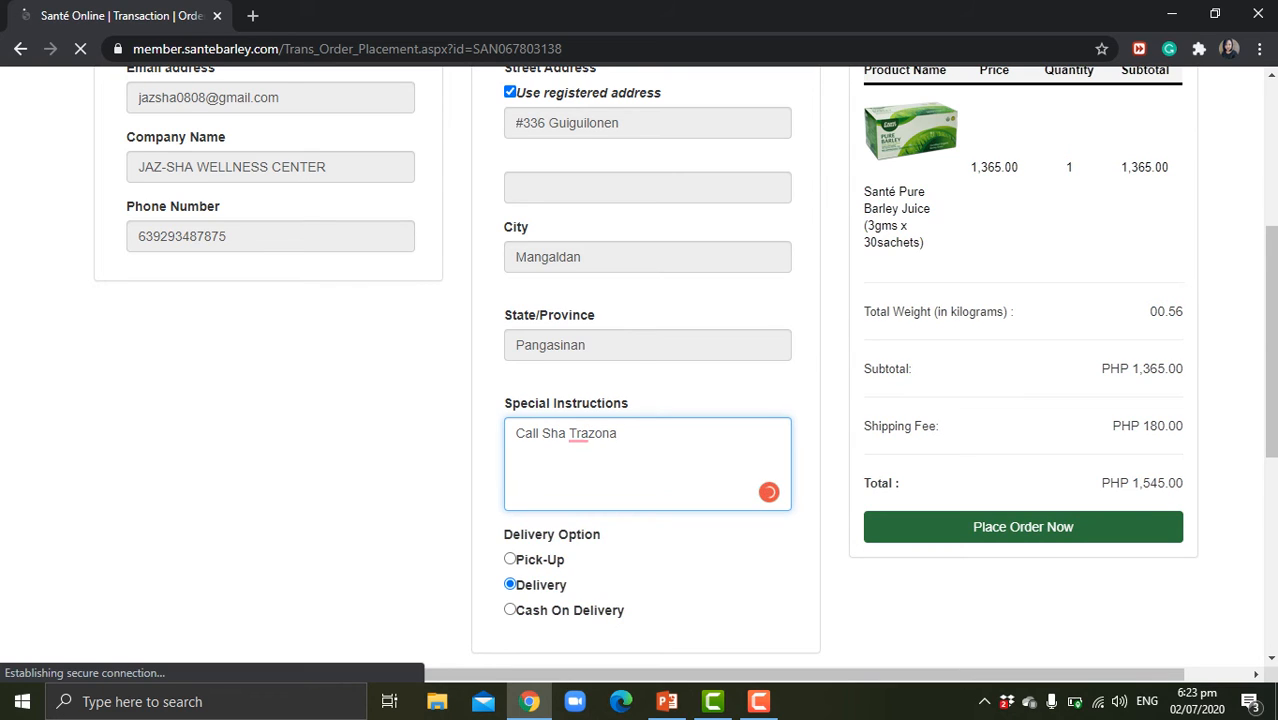
text(on this mobile)
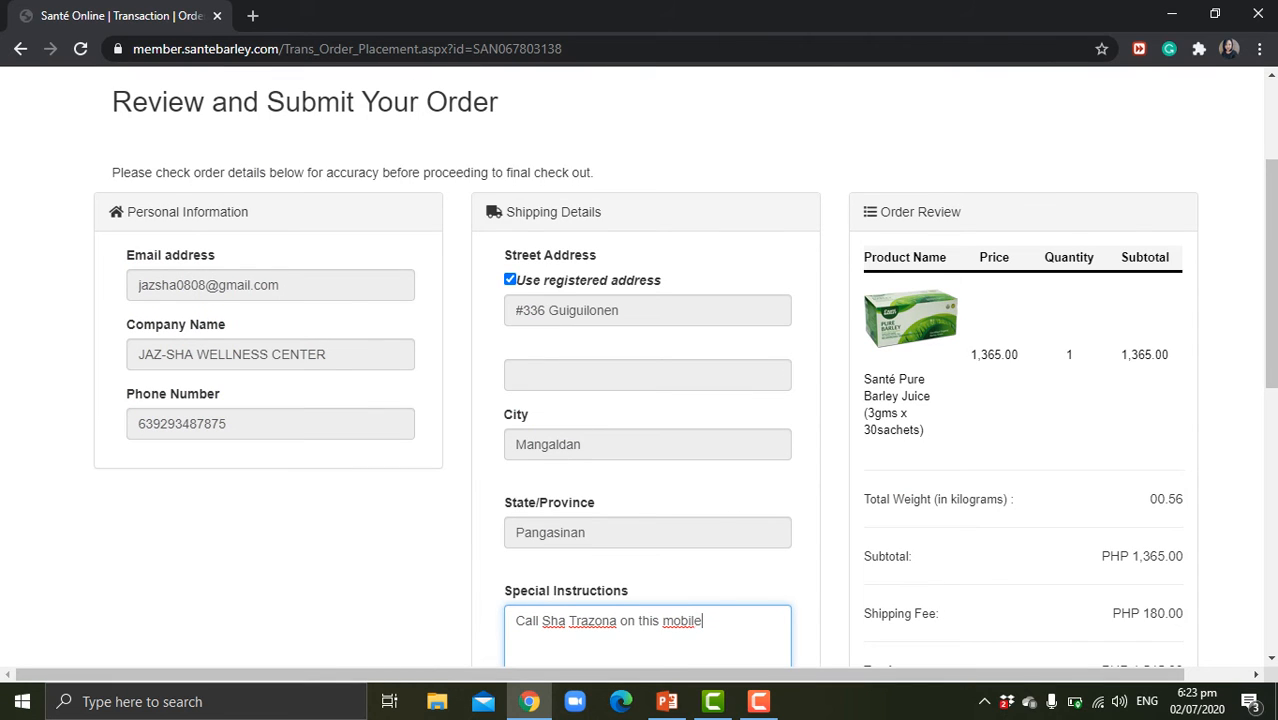
text(numn)
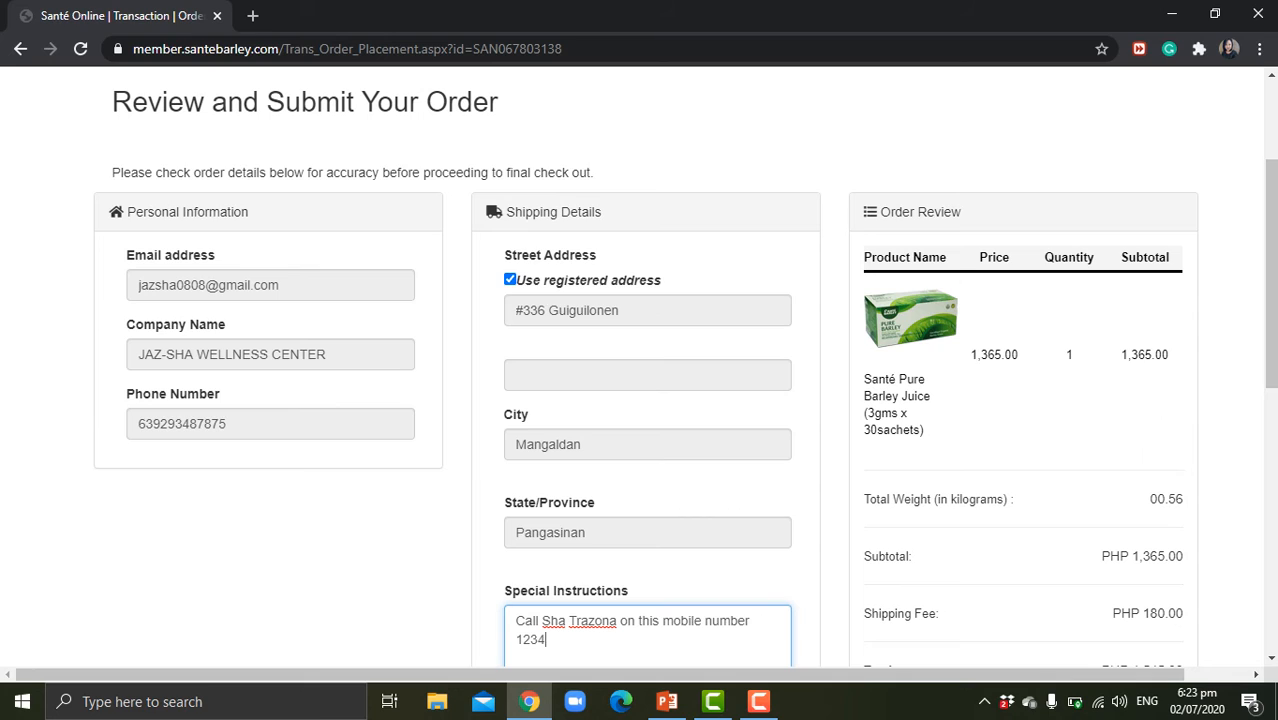
text(56789)
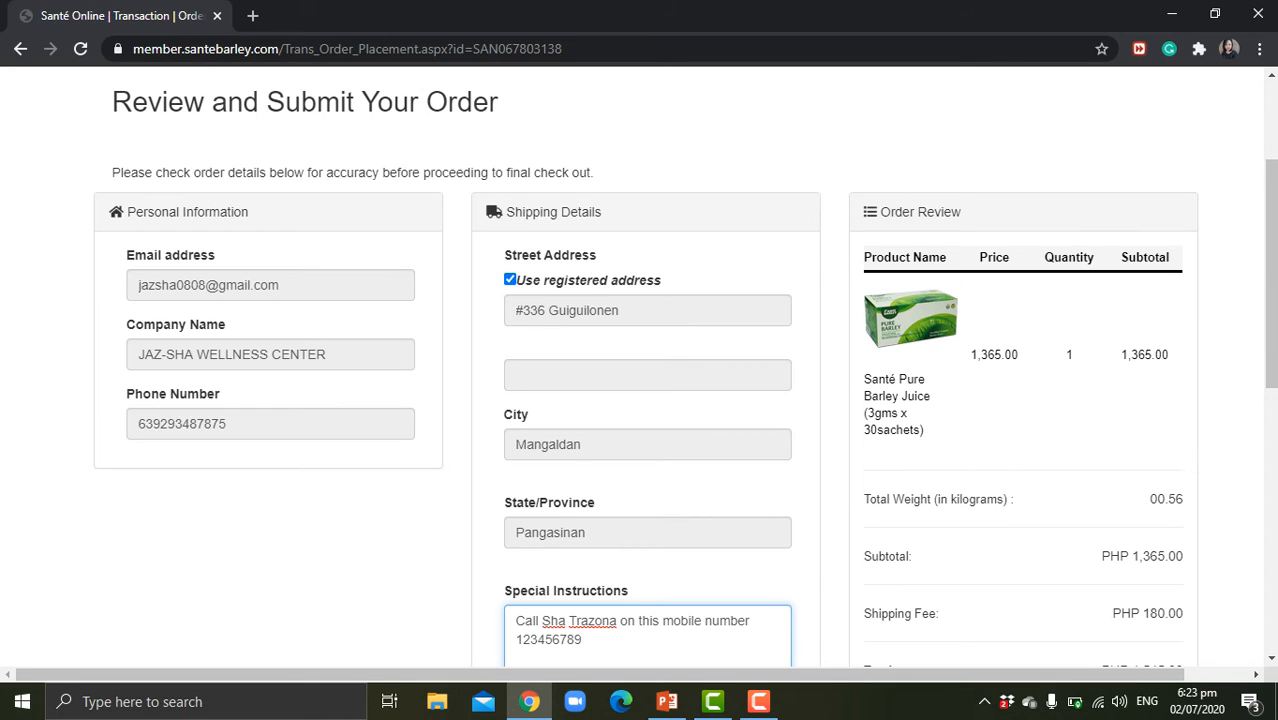
text(for deli)
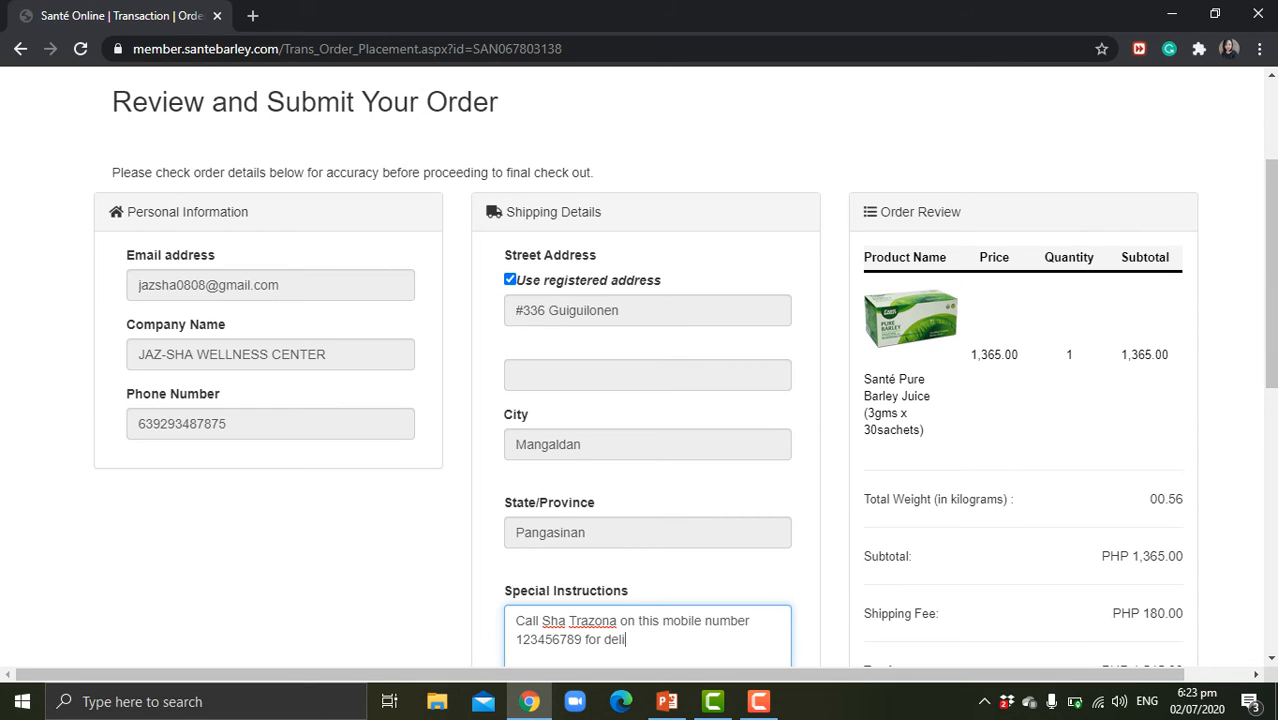
text(very)
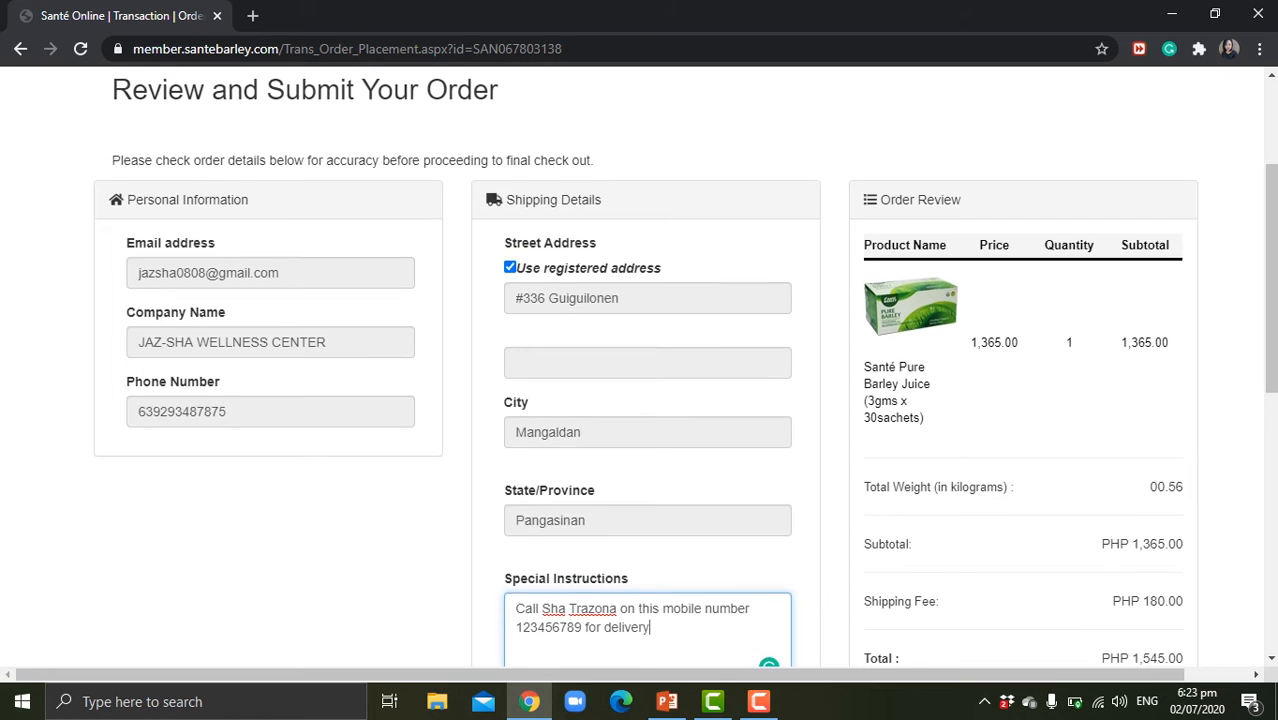
scroll(down, 3)
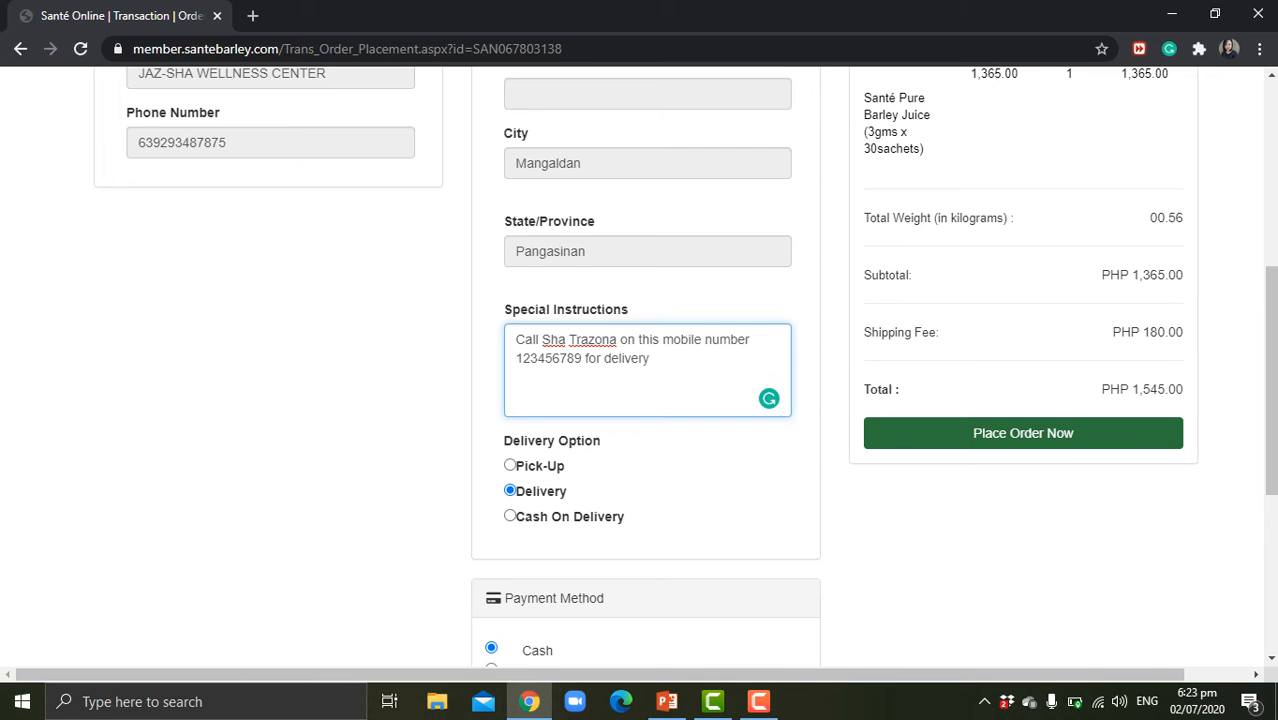
Change the payment method from Cash to Pay with Greenium
scroll(down, 3)
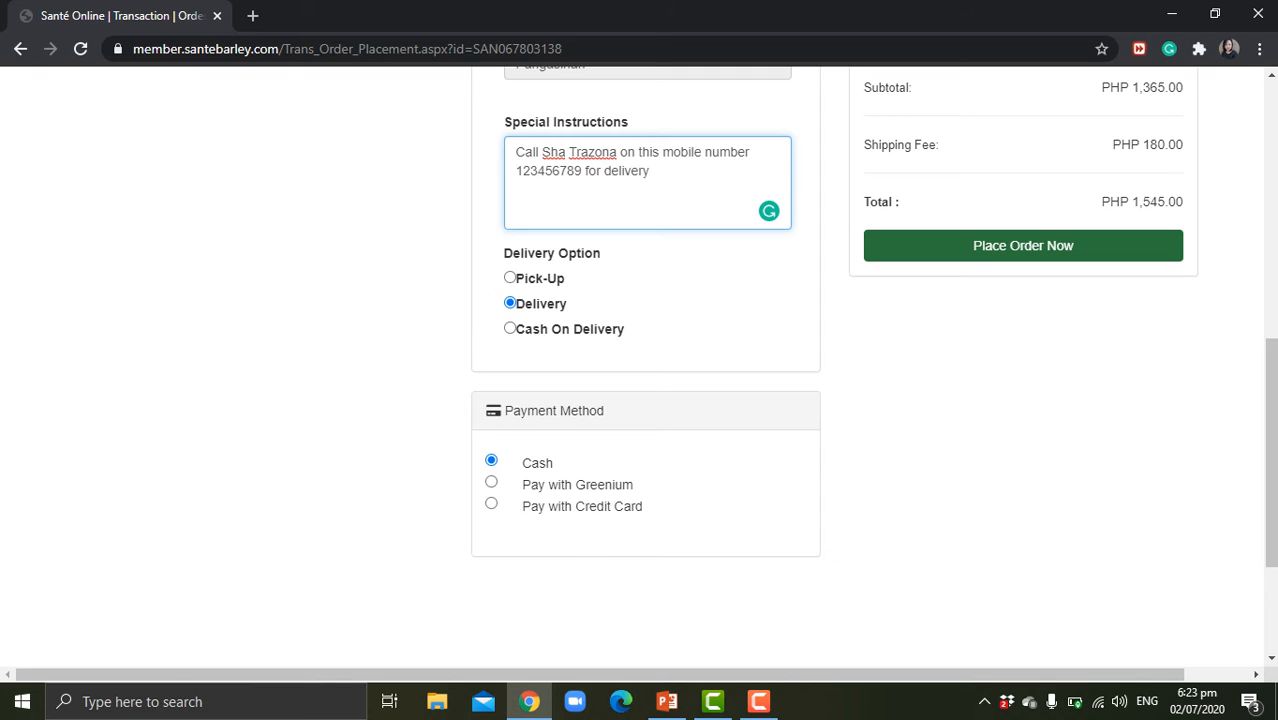
click(649, 171)
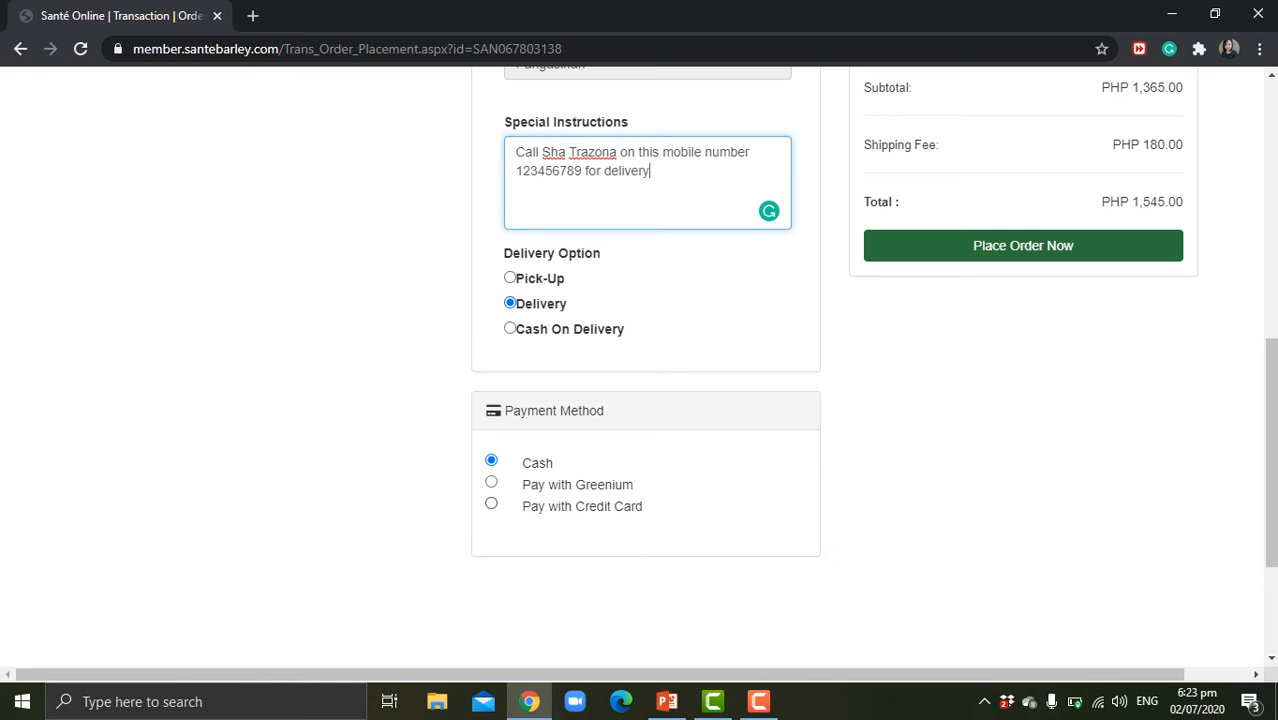
click(491, 481)
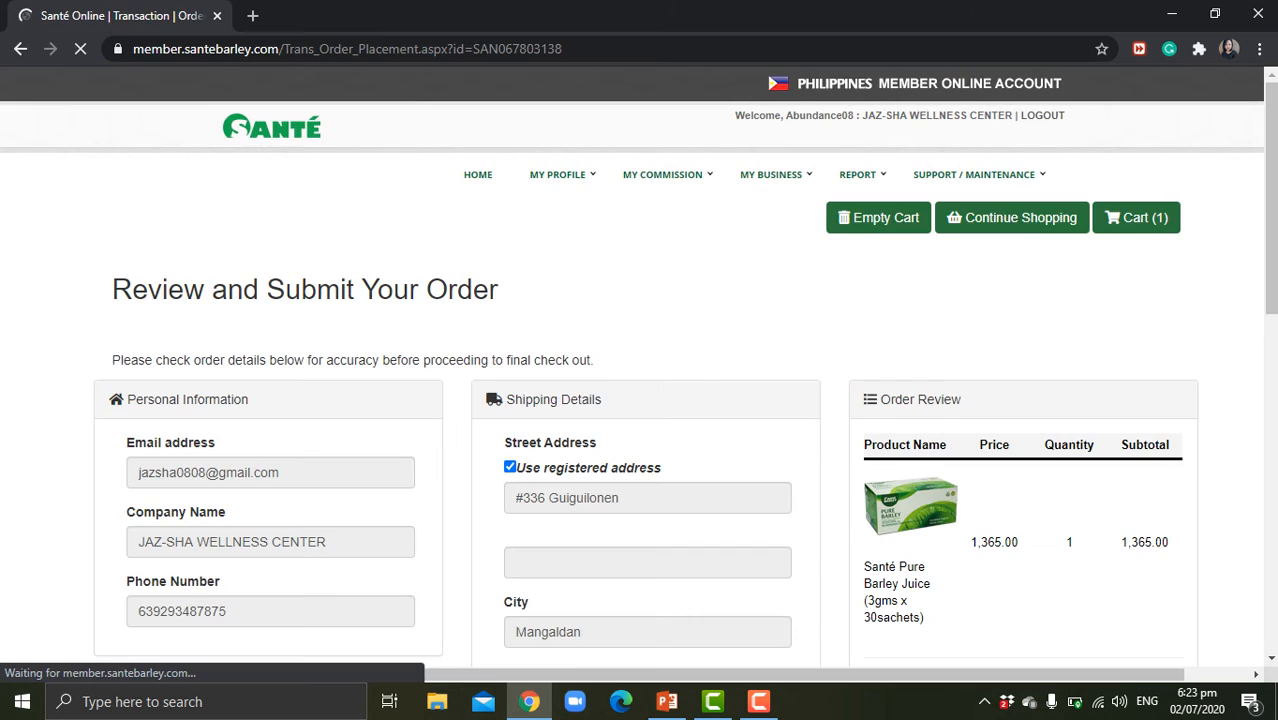
scroll(down, 3)
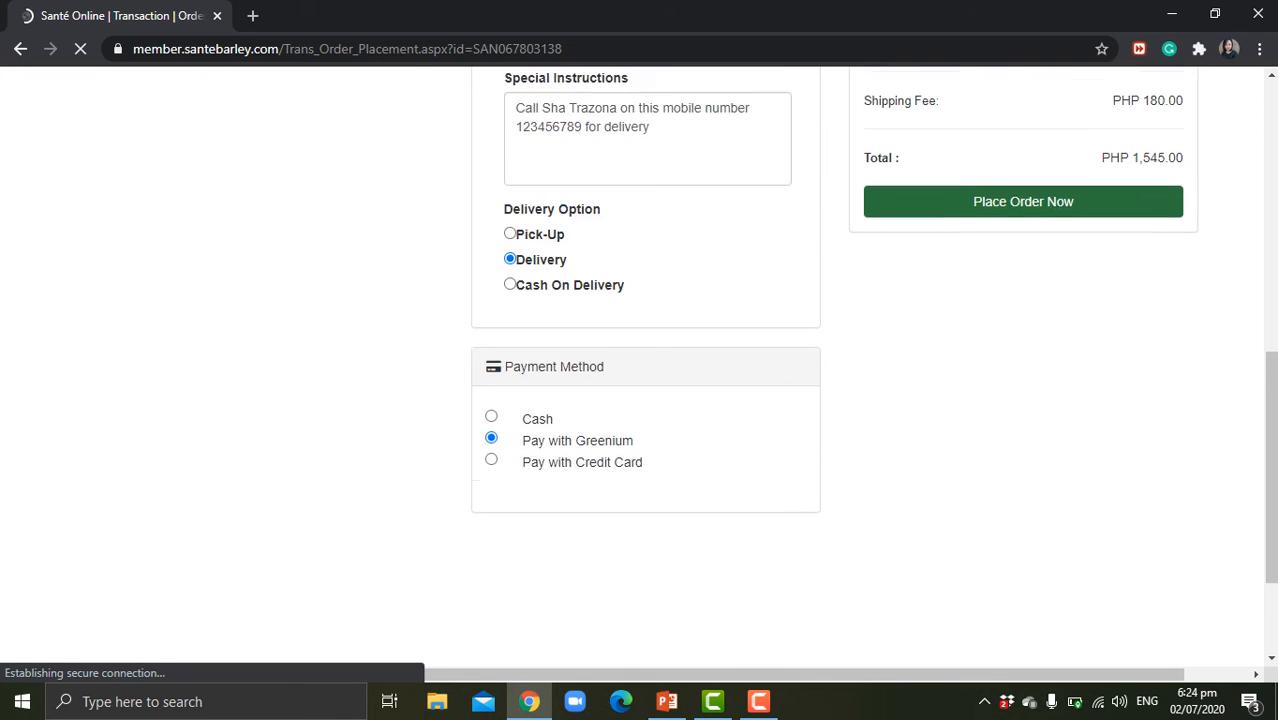
scroll(up, 3)
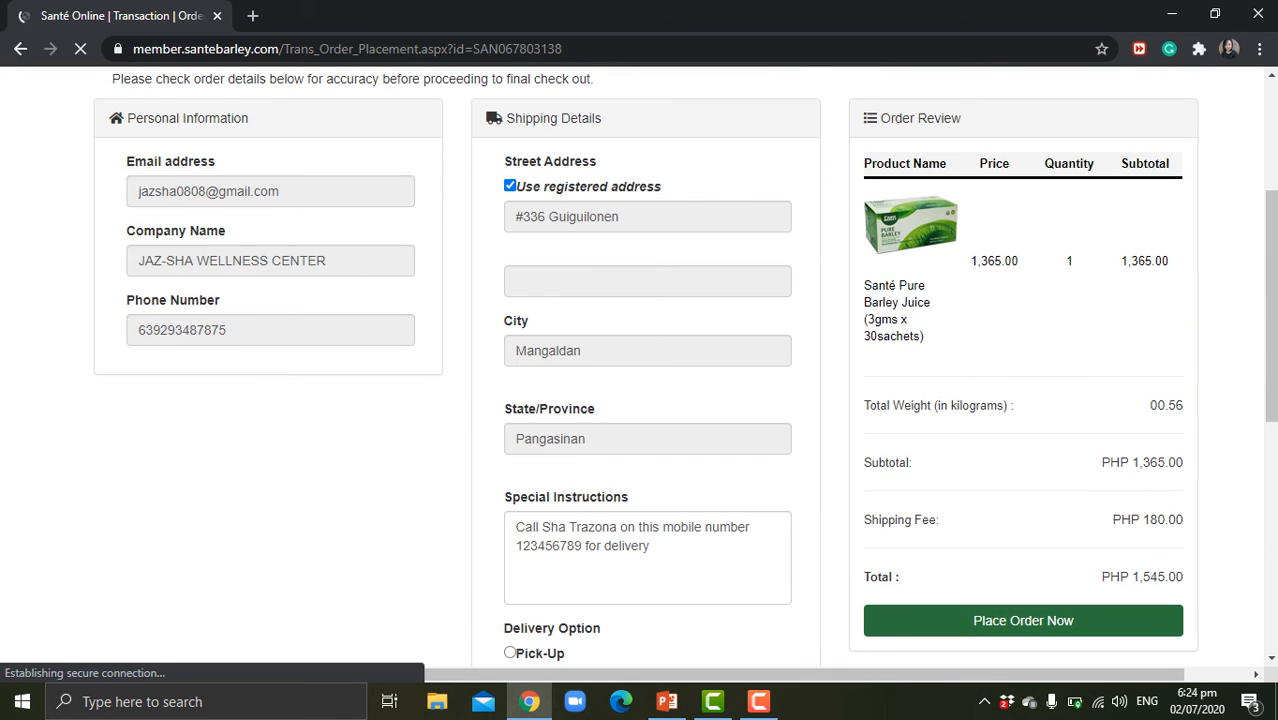
scroll(up, 3)
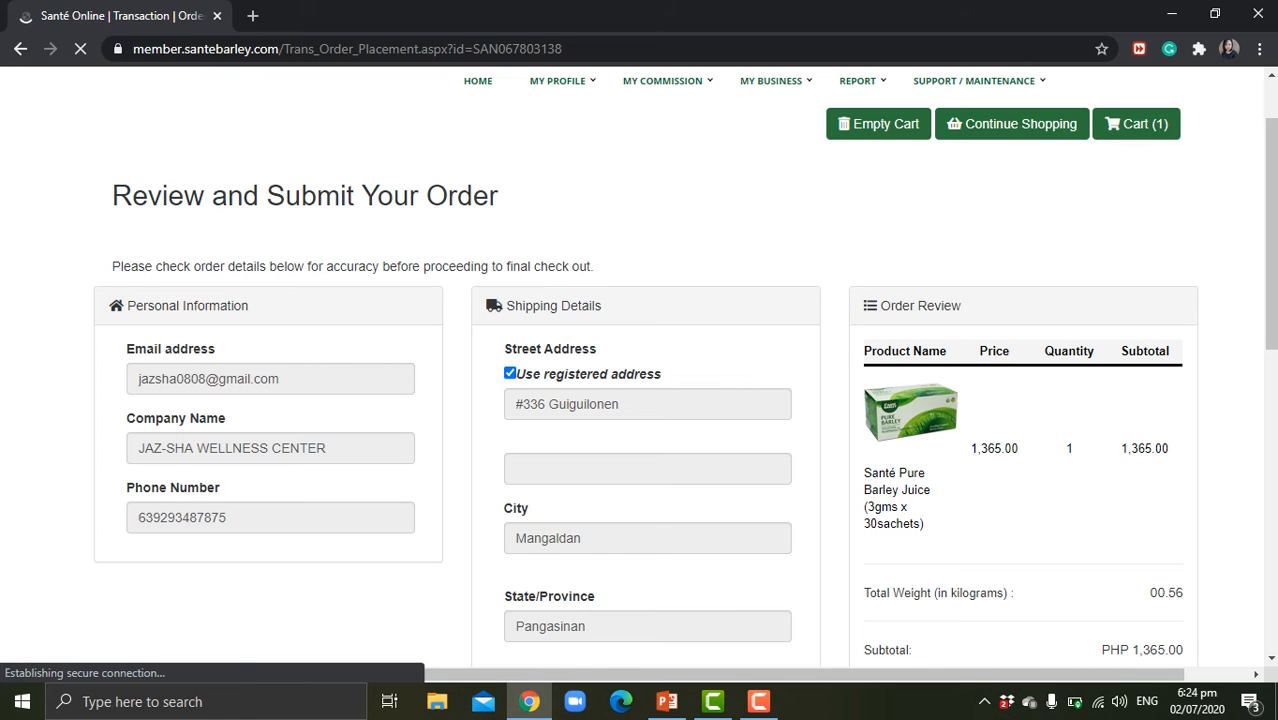
scroll(down, 3)
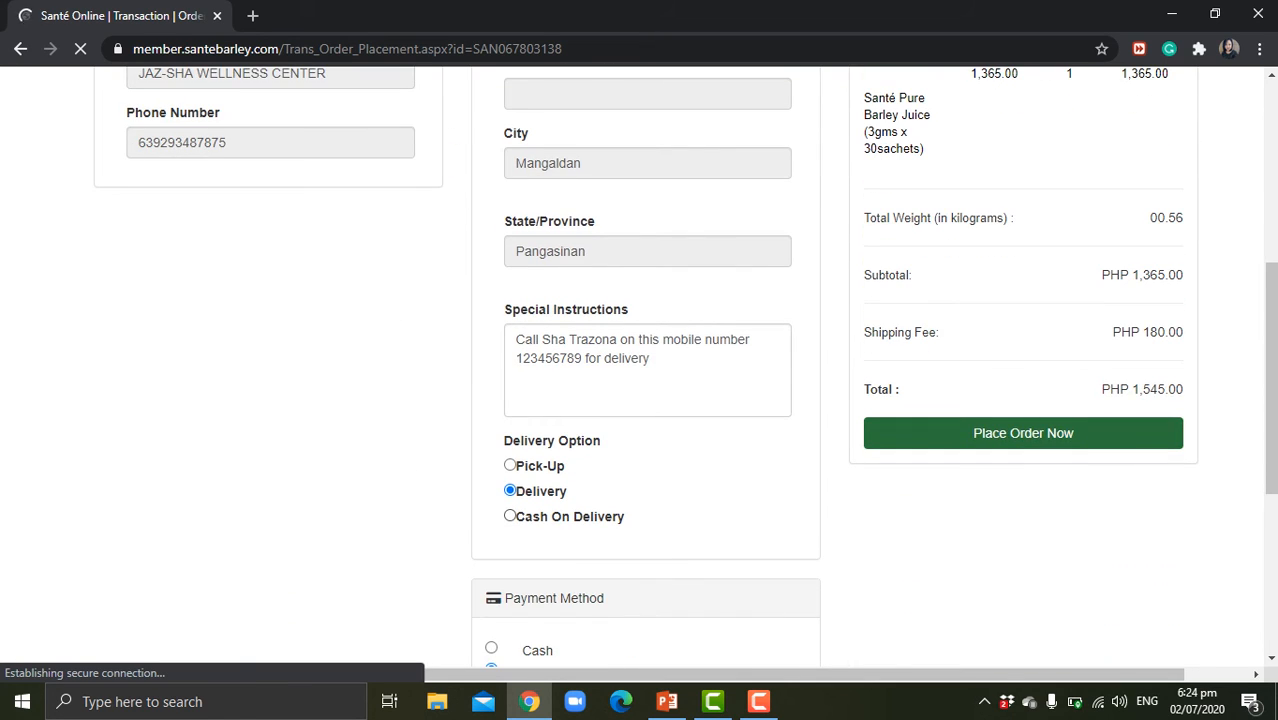
Select Cash On Delivery as the delivery option and let the review page reload
click(510, 515)
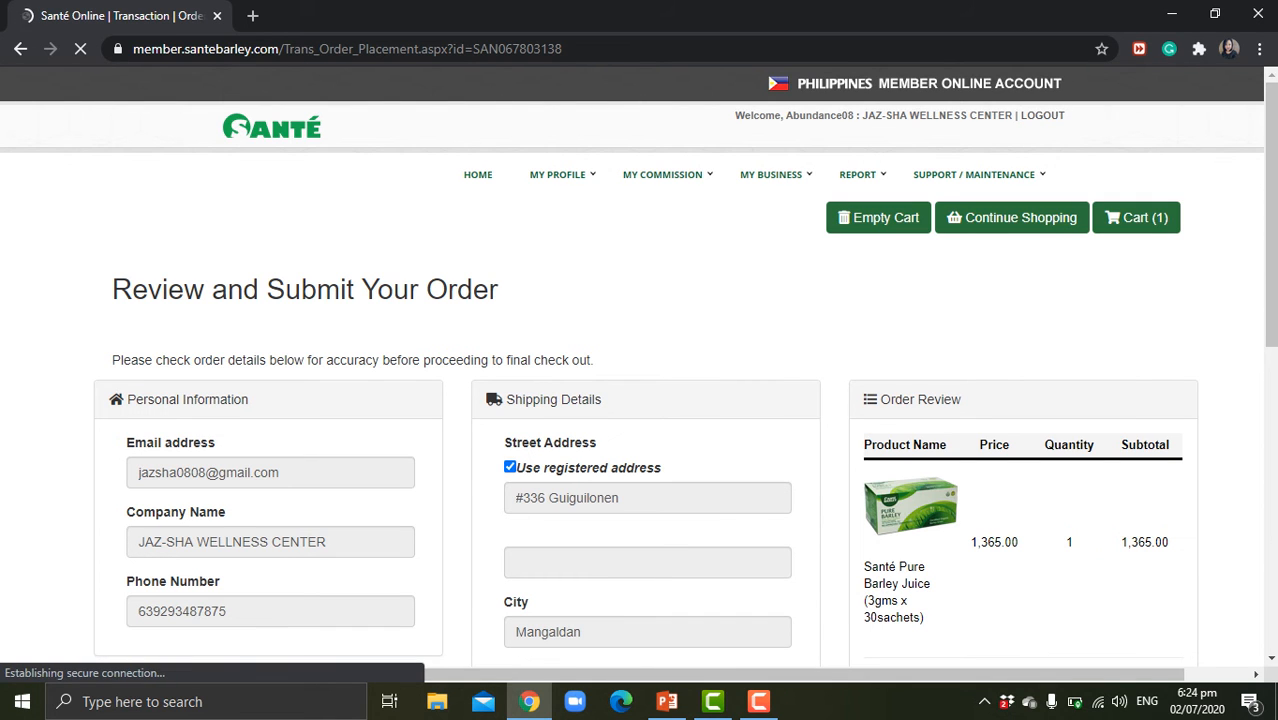
scroll(down, 3)
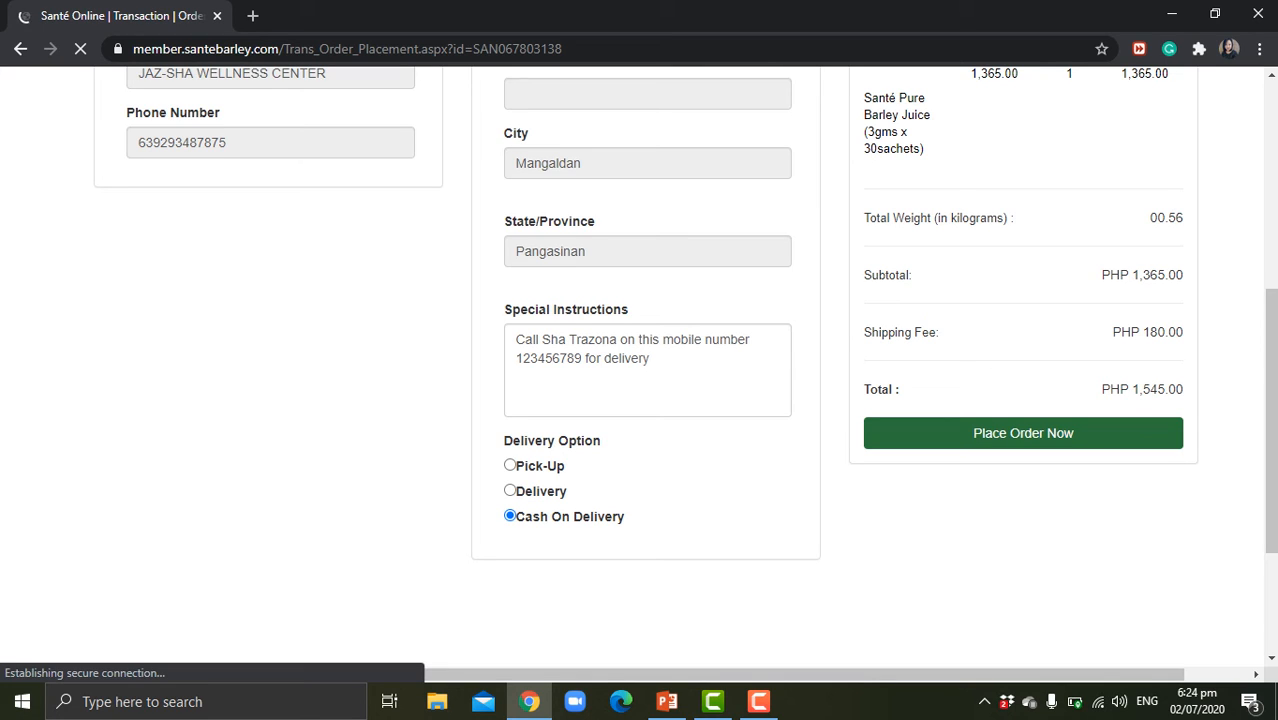
click(1022, 433)
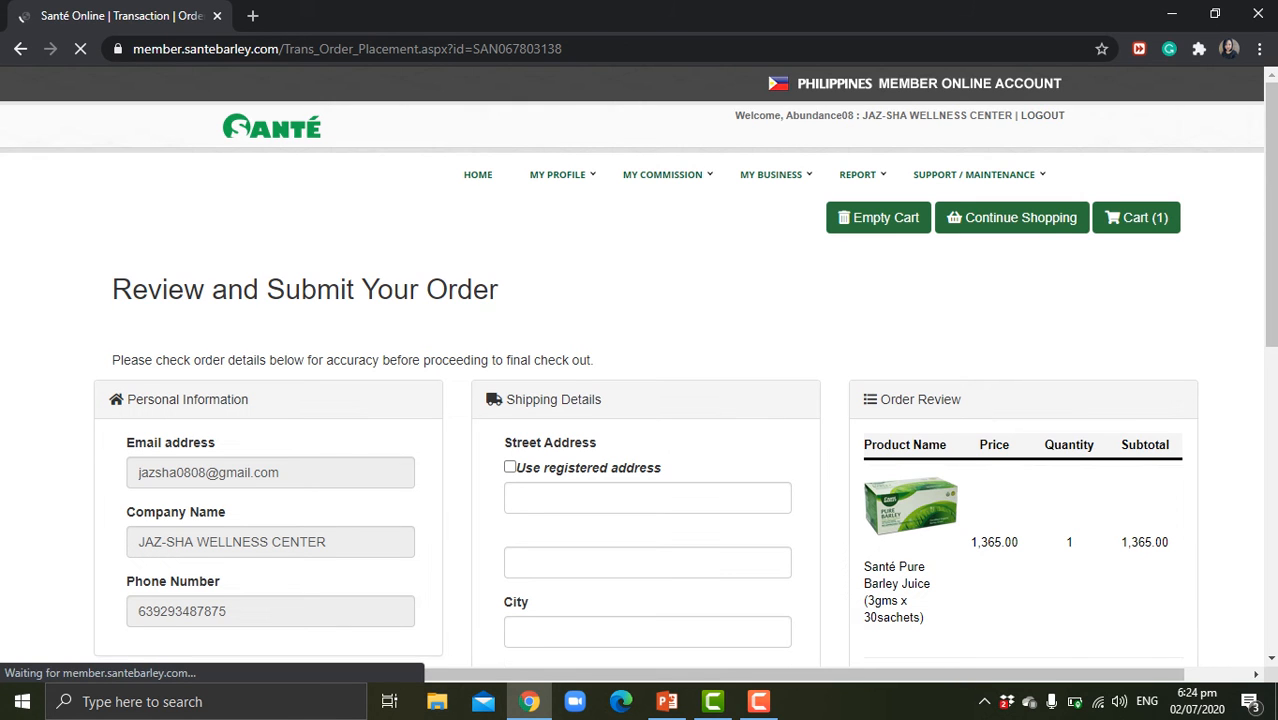
scroll(down, 3)
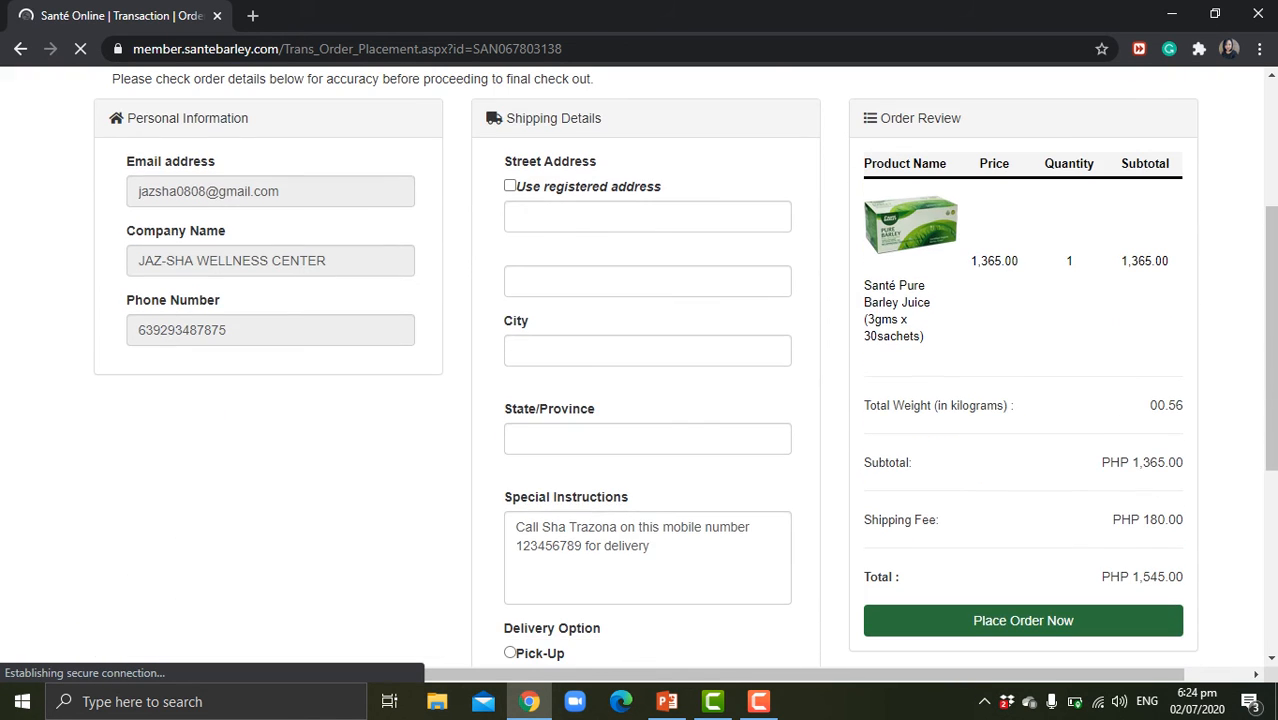
click(647, 216)
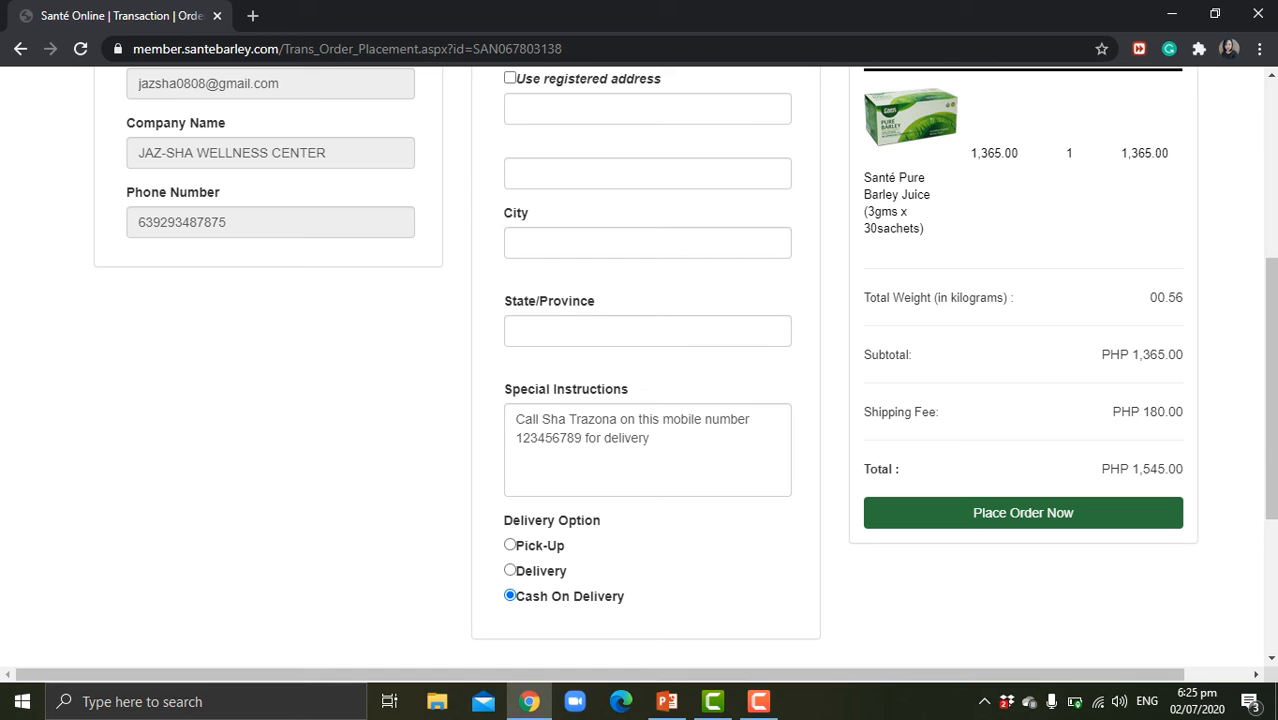
scroll(down, 3)
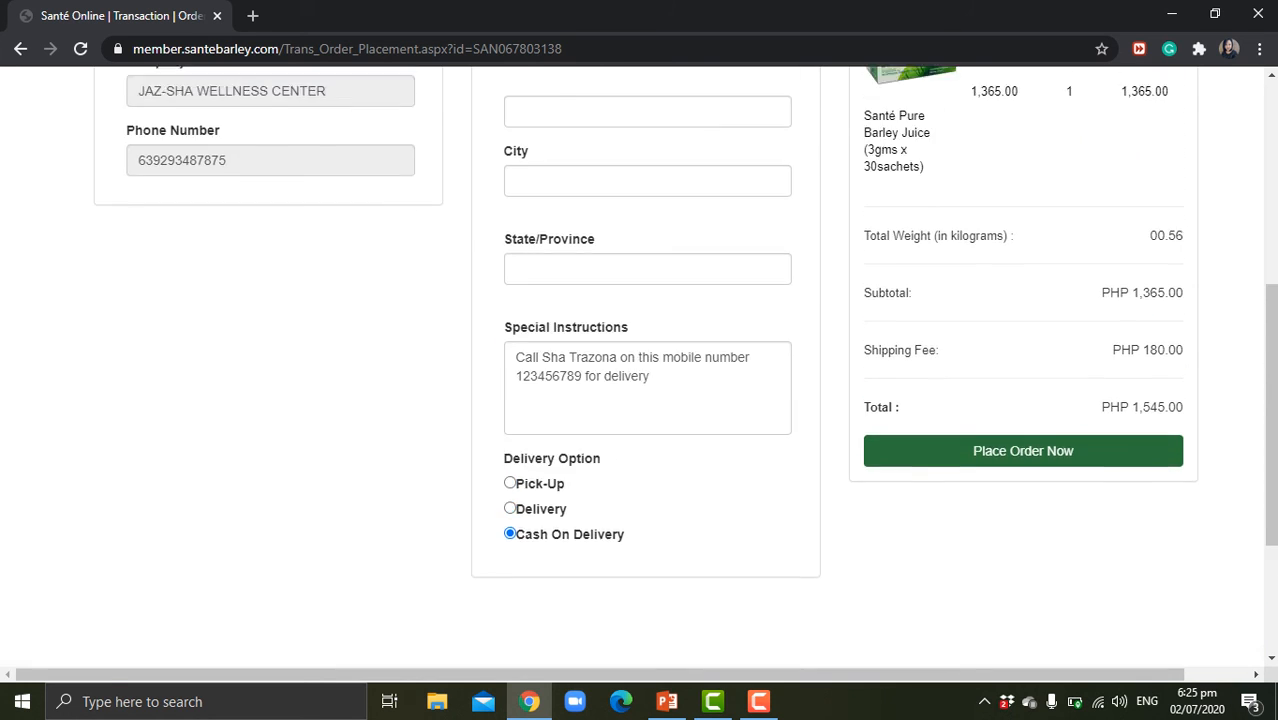
scroll(up, 3)
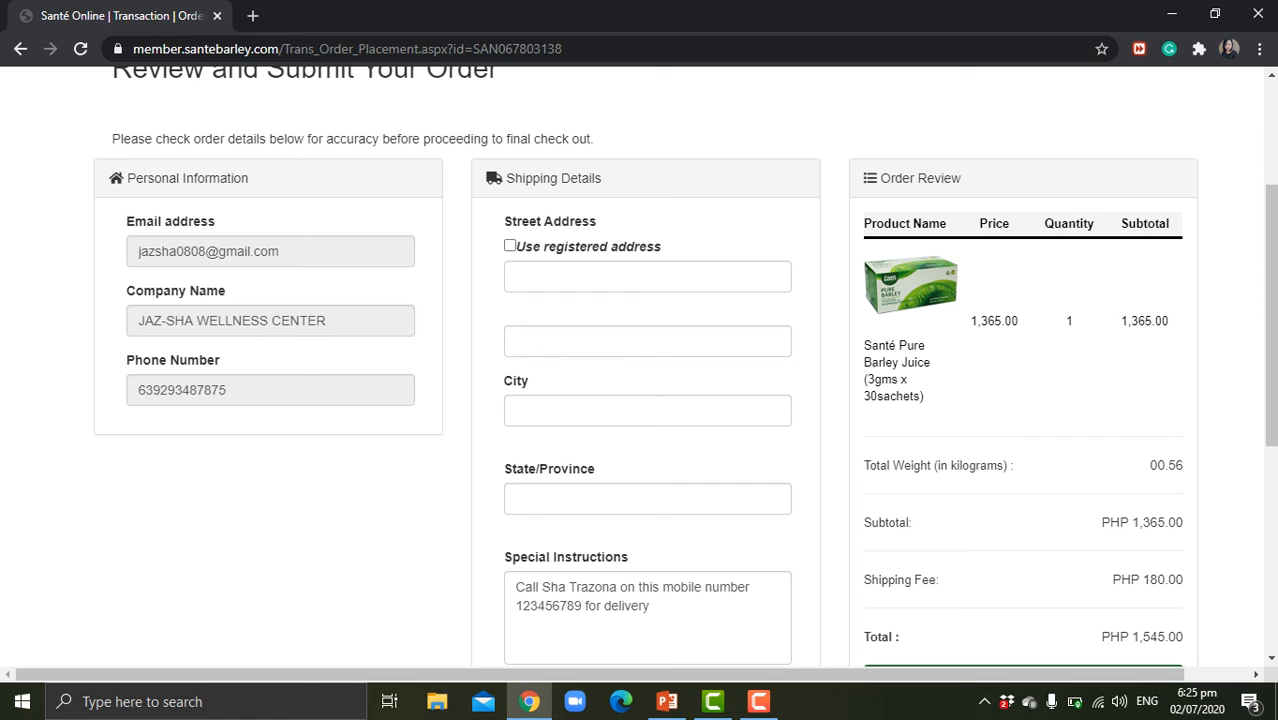
scroll(down, 3)
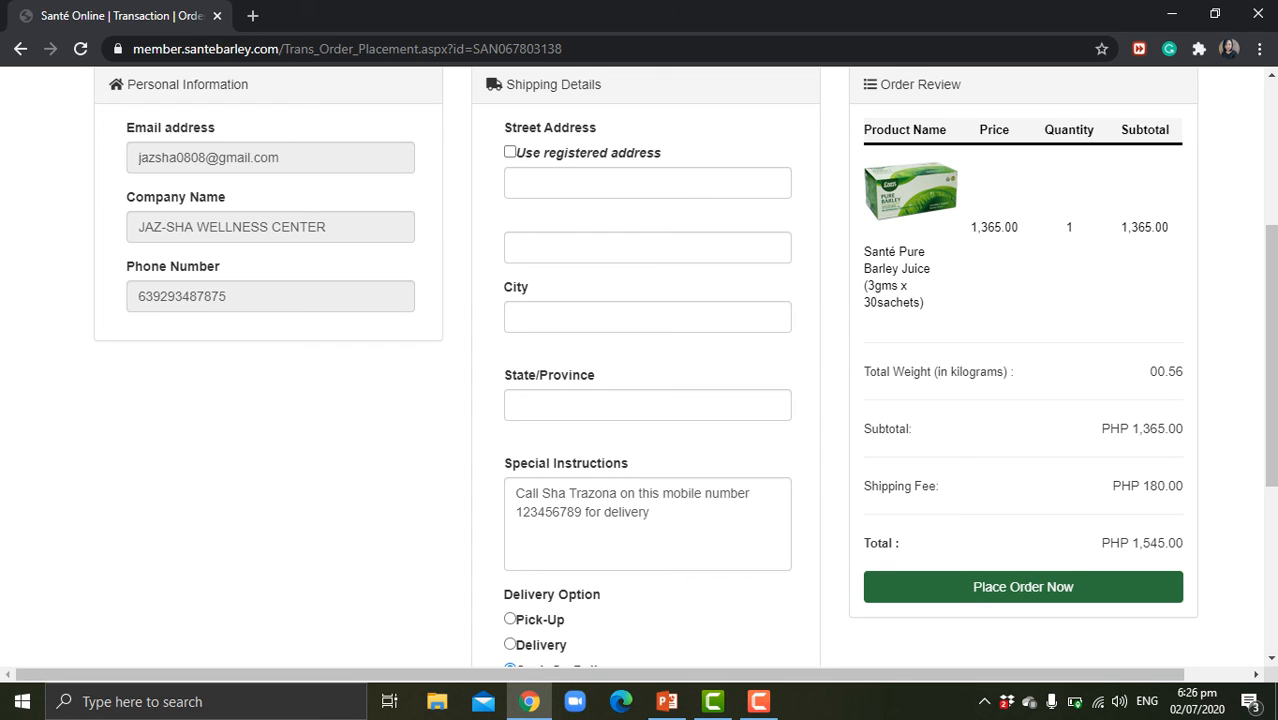
Re-tick Use registered address for shipping, keeping Cash On Delivery selected
click(510, 152)
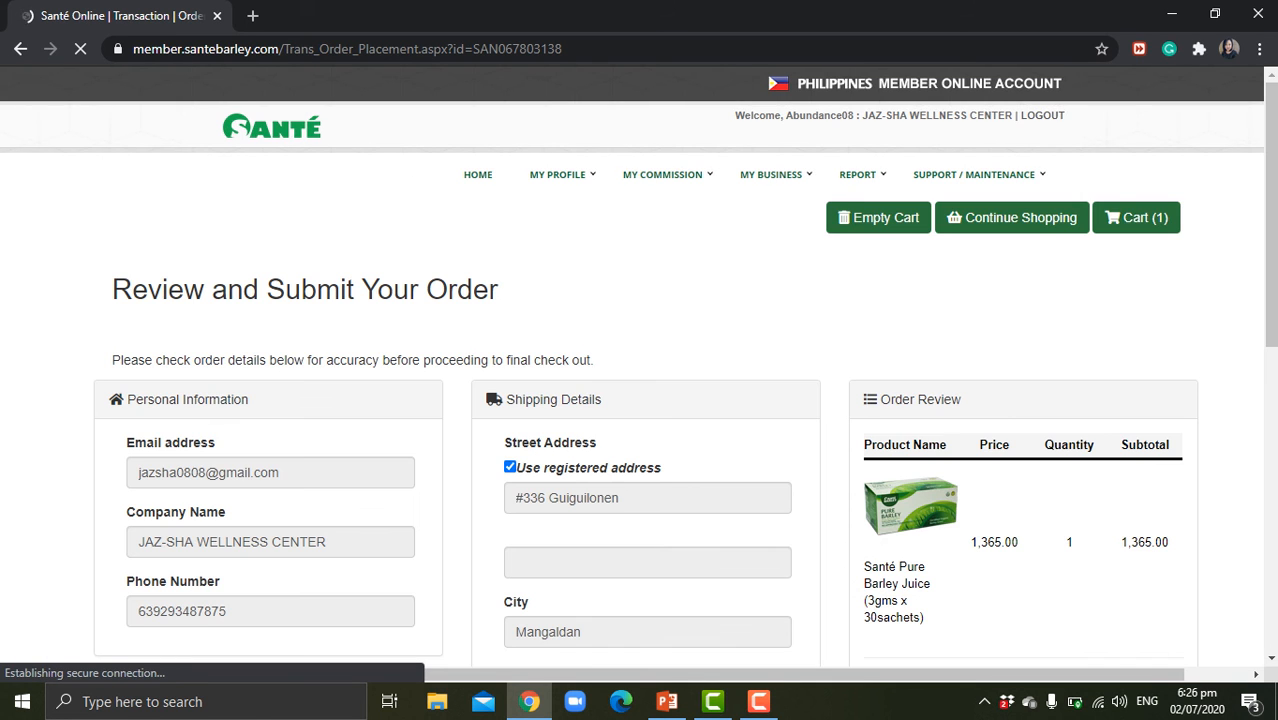
scroll(down, 3)
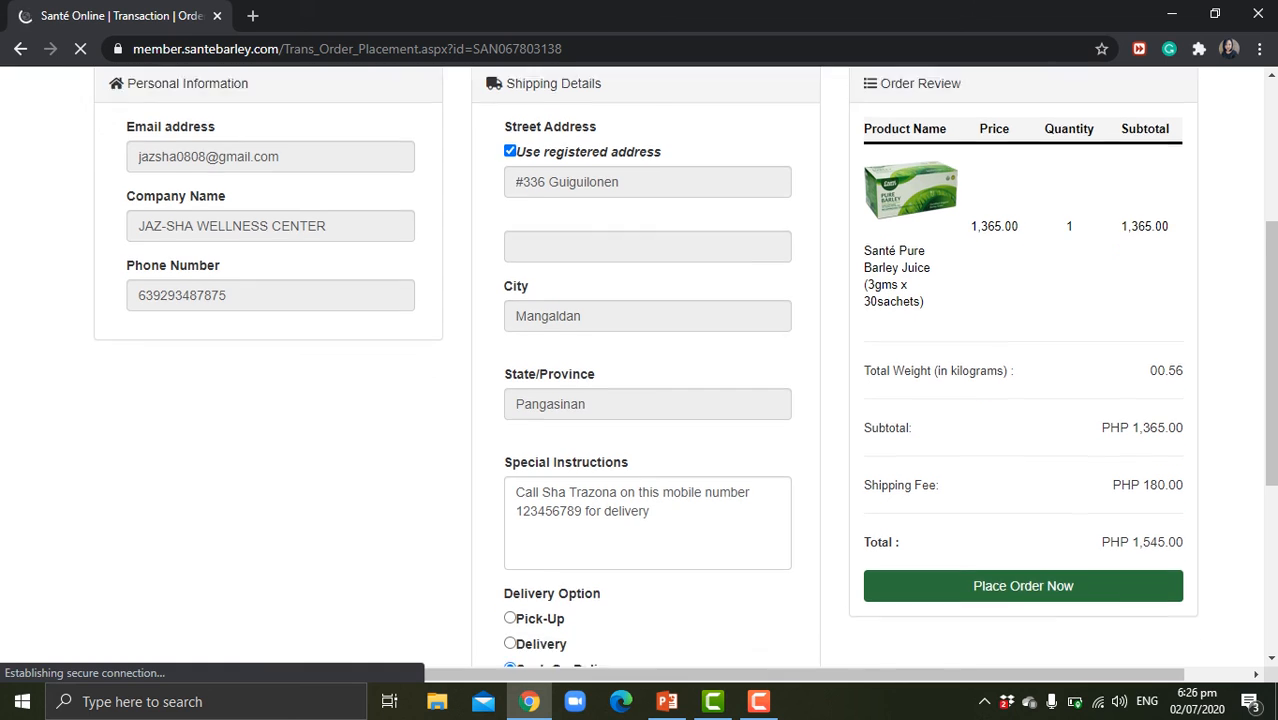
scroll(down, 3)
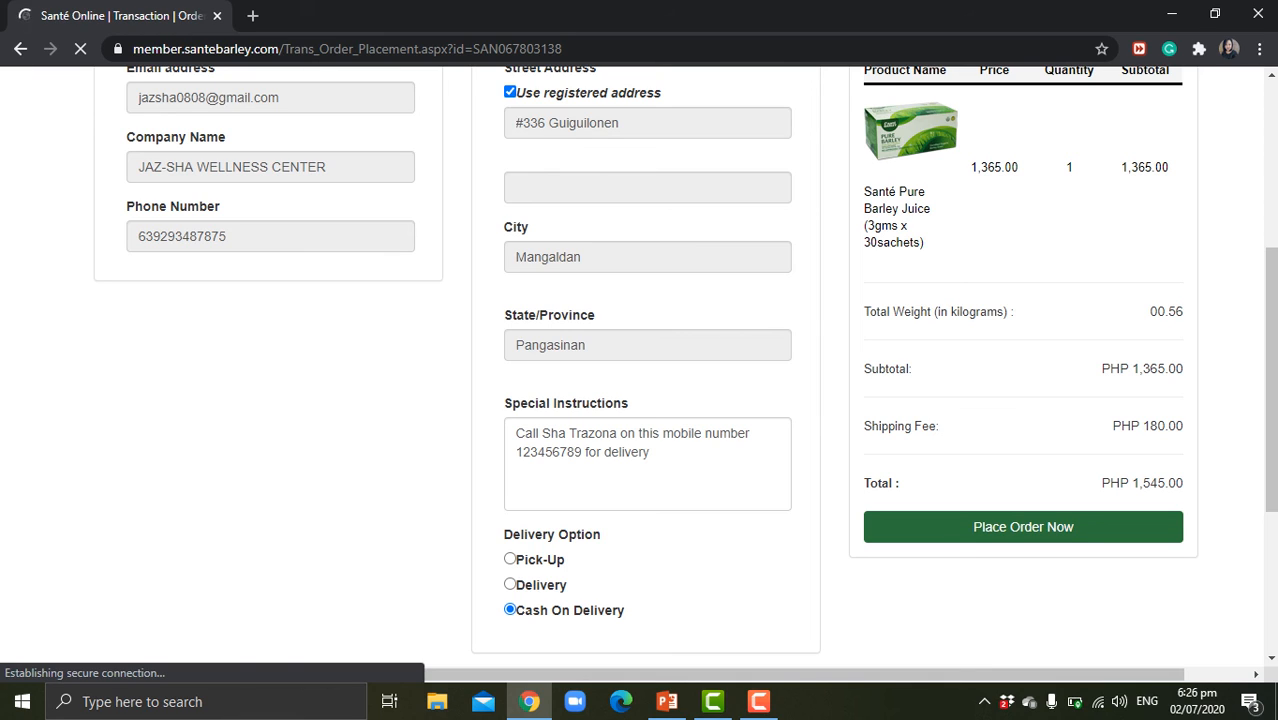
scroll(up, 3)
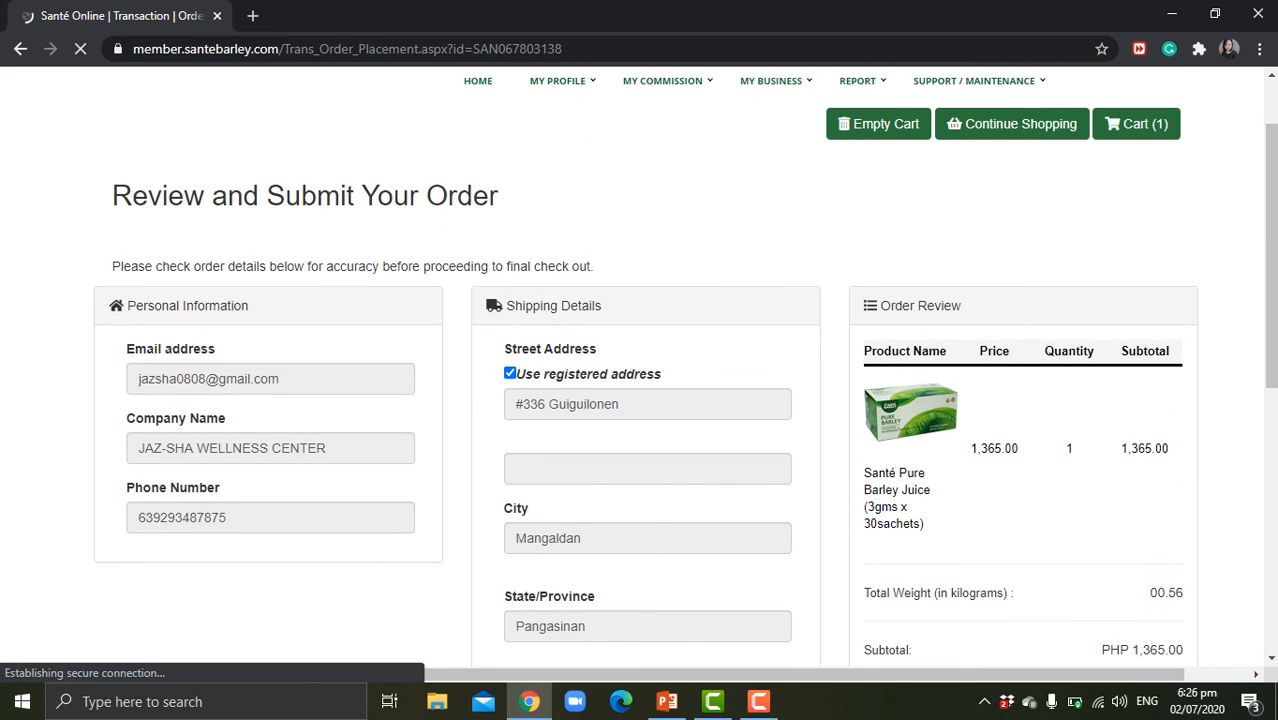